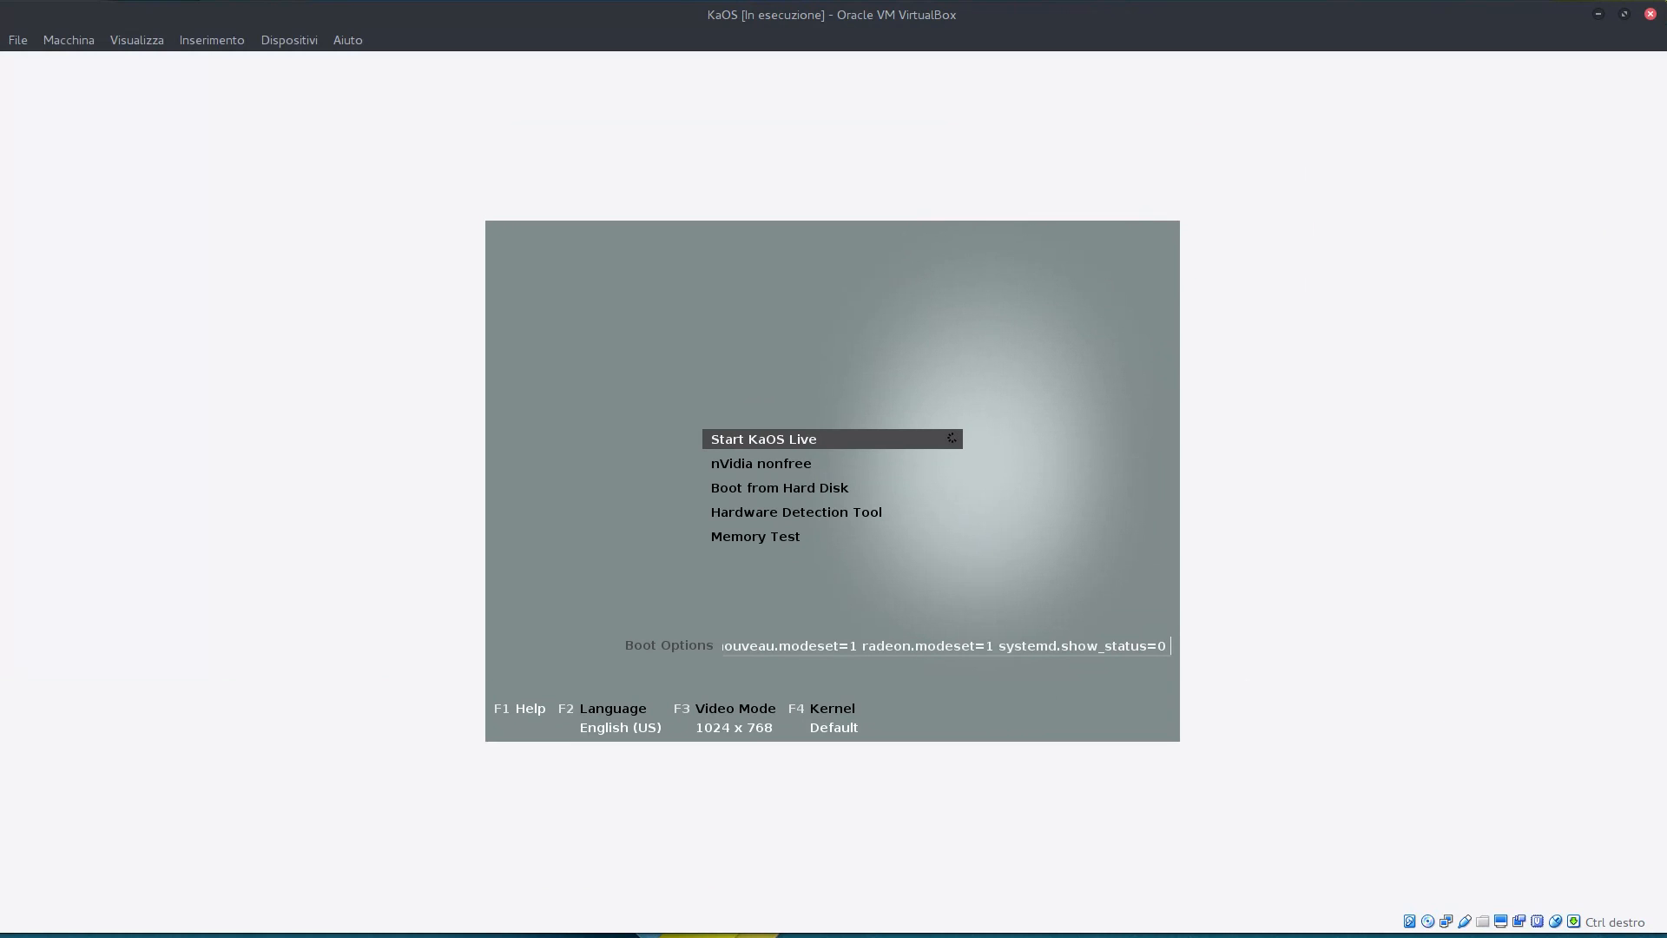
Boot the KaOS live session from the nVidia nonfree boot entry.
{"action": "key", "text": "Down"}
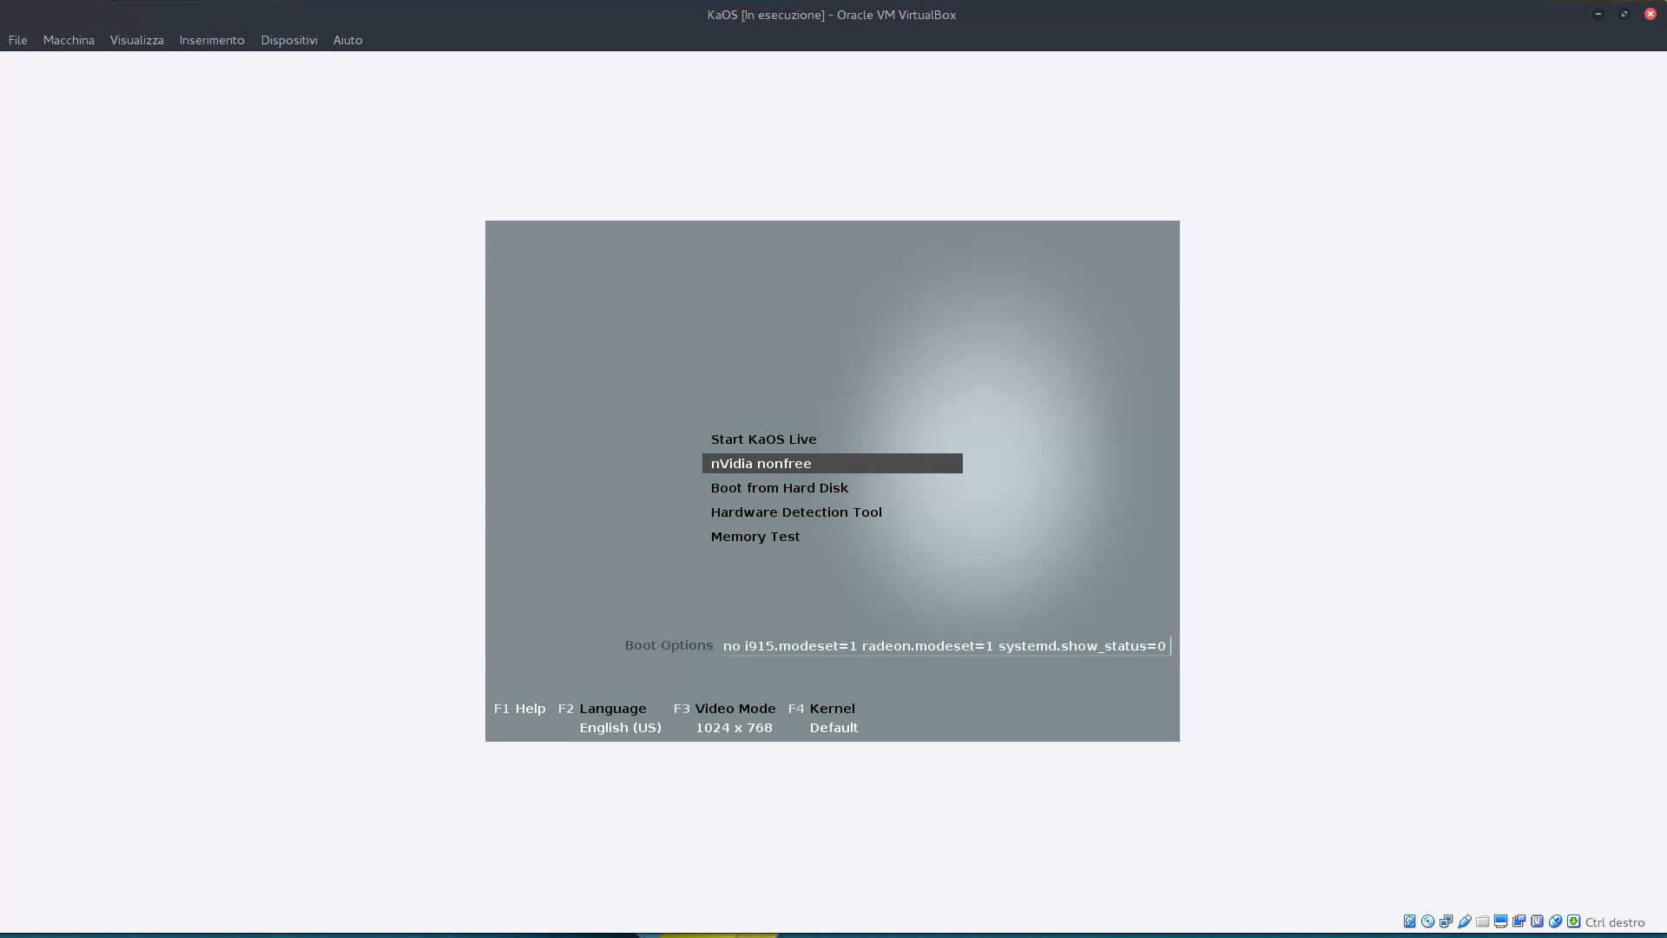
{"action": "key", "text": "Down"}
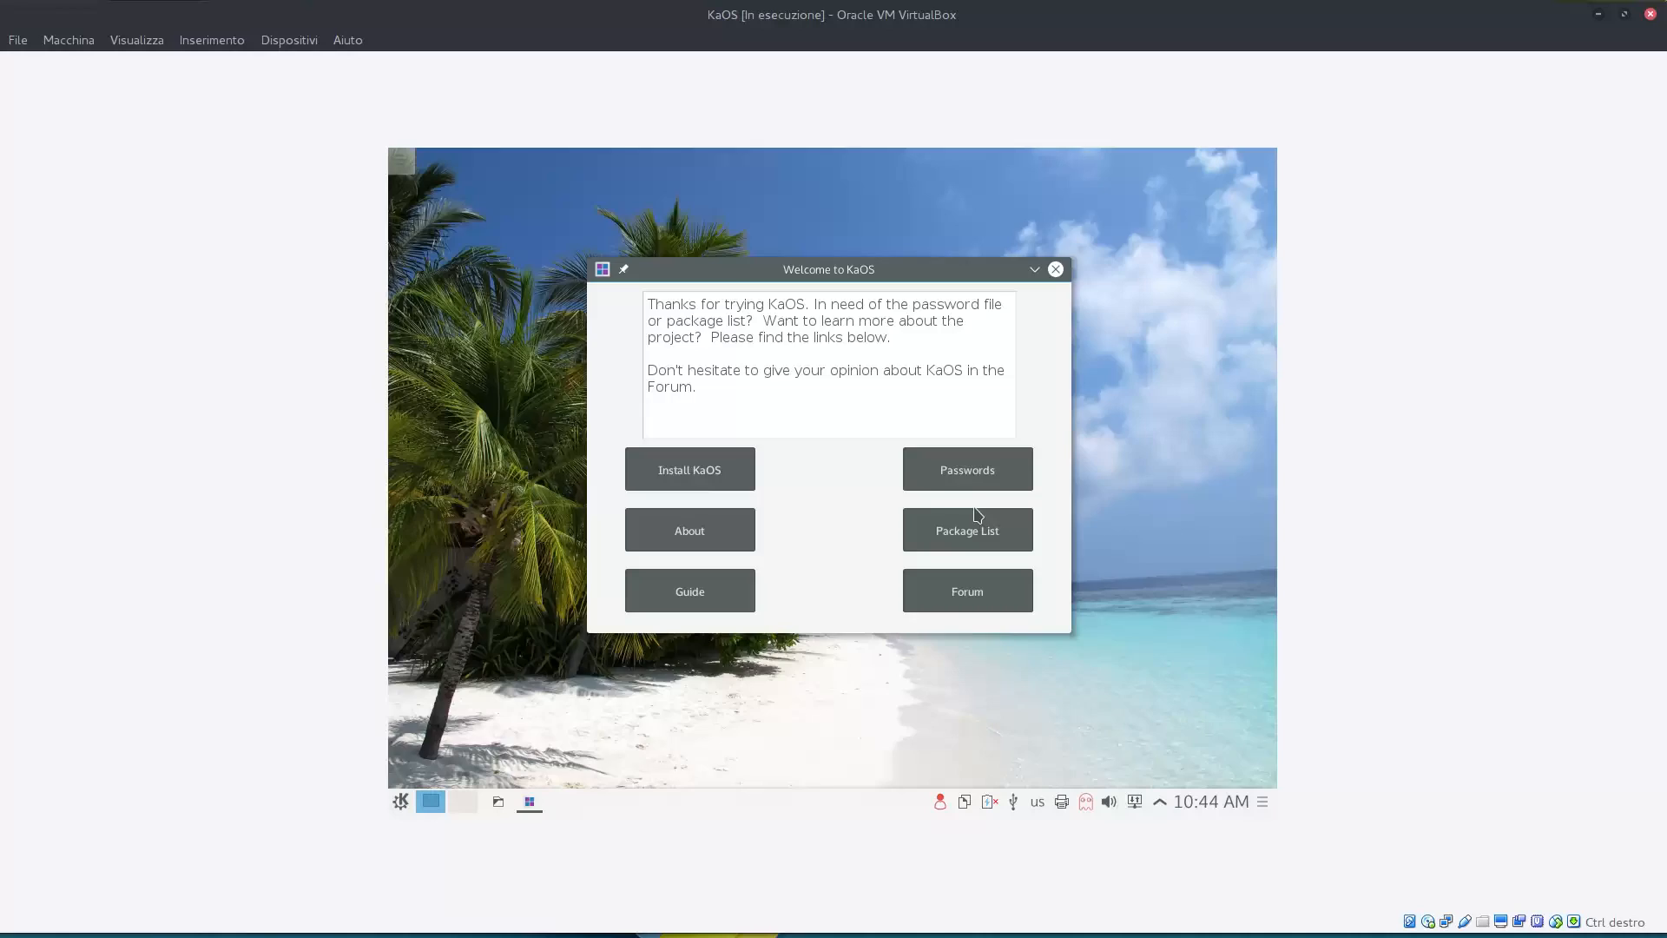
Install KaOS: accept keyboard, erase the disk, confirm users and summary, then reboot into the new system.
{"action": "left_click", "coordinate": [689, 469]}
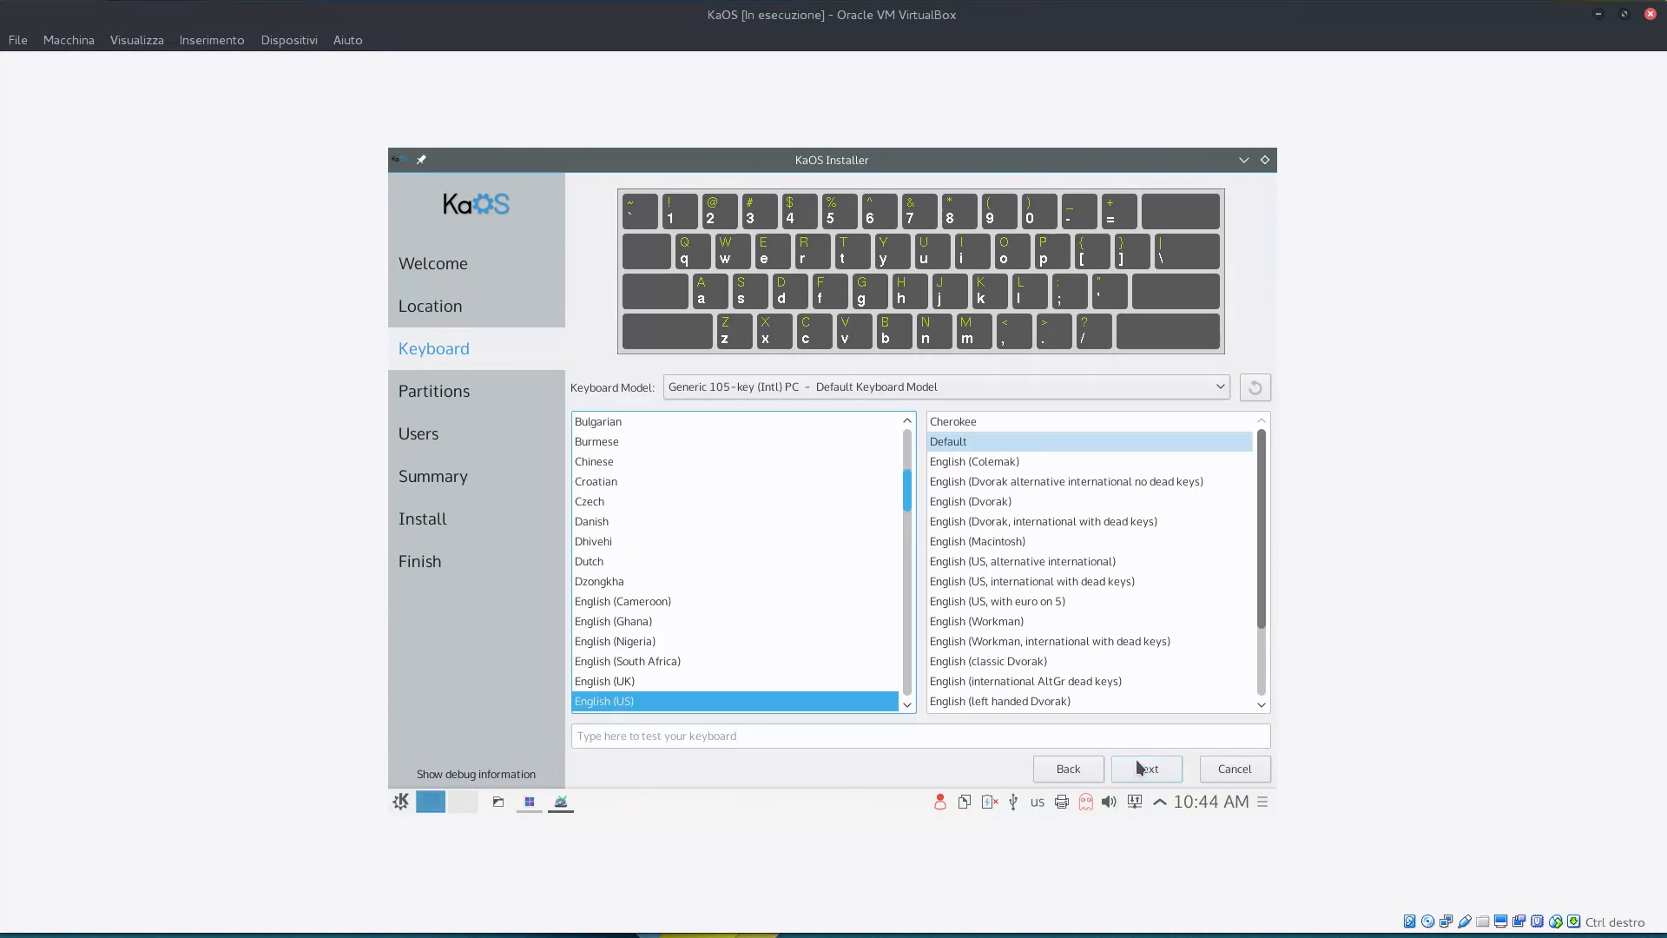
{"action": "left_click", "coordinate": [1146, 767]}
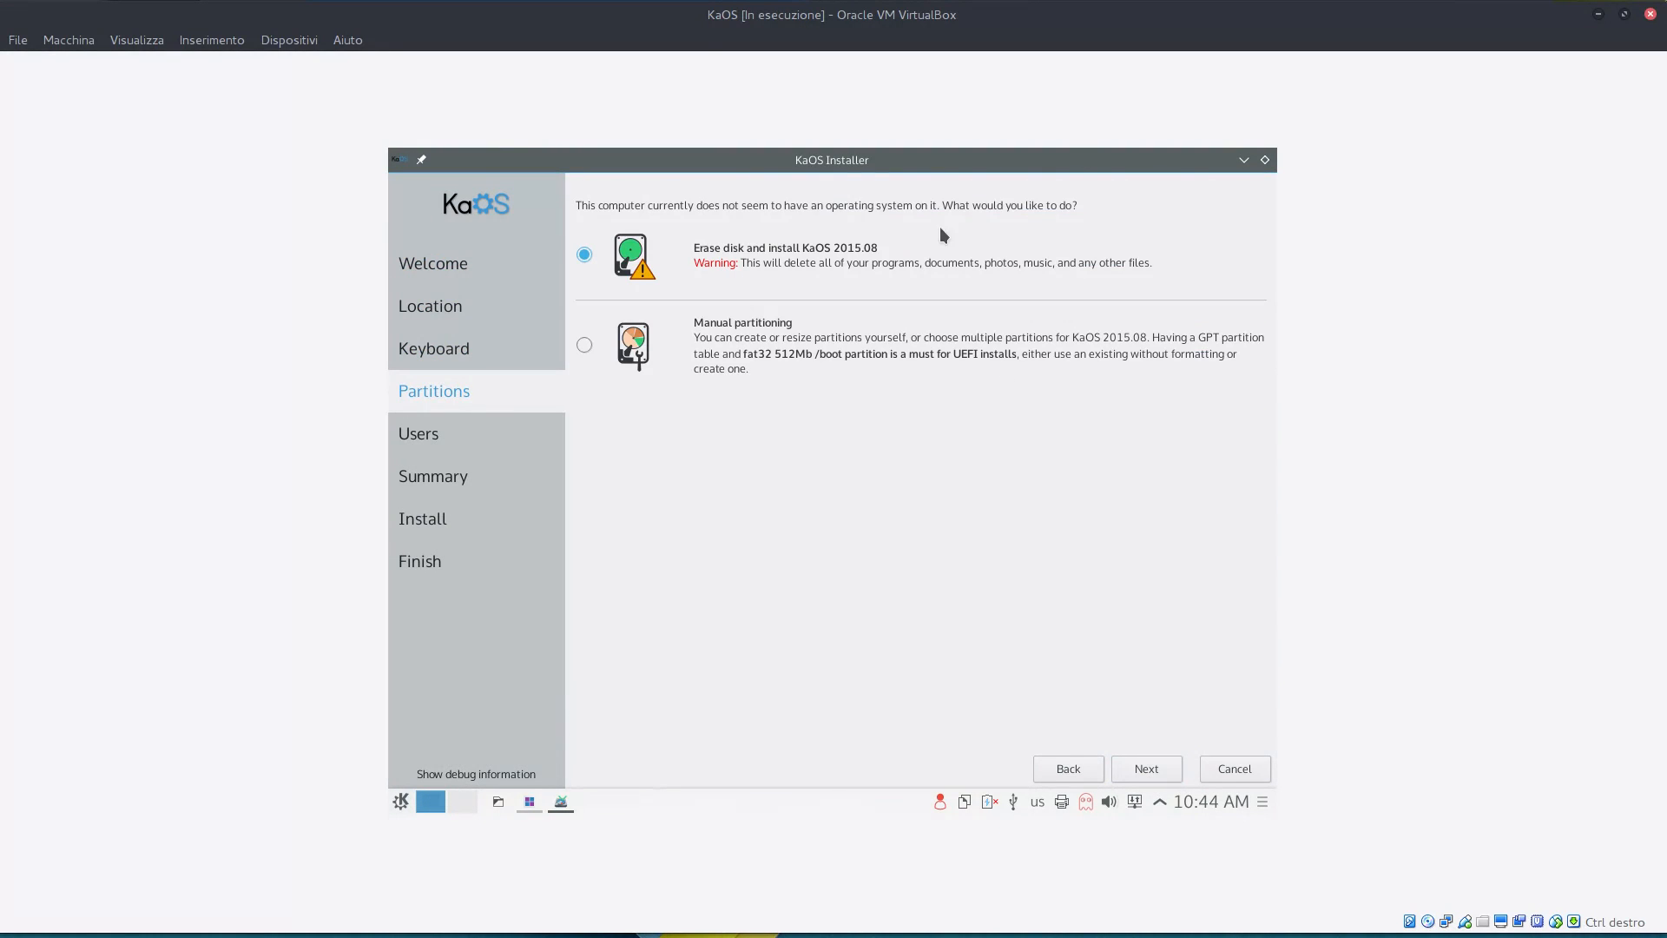
{"action": "left_click", "coordinate": [1146, 767]}
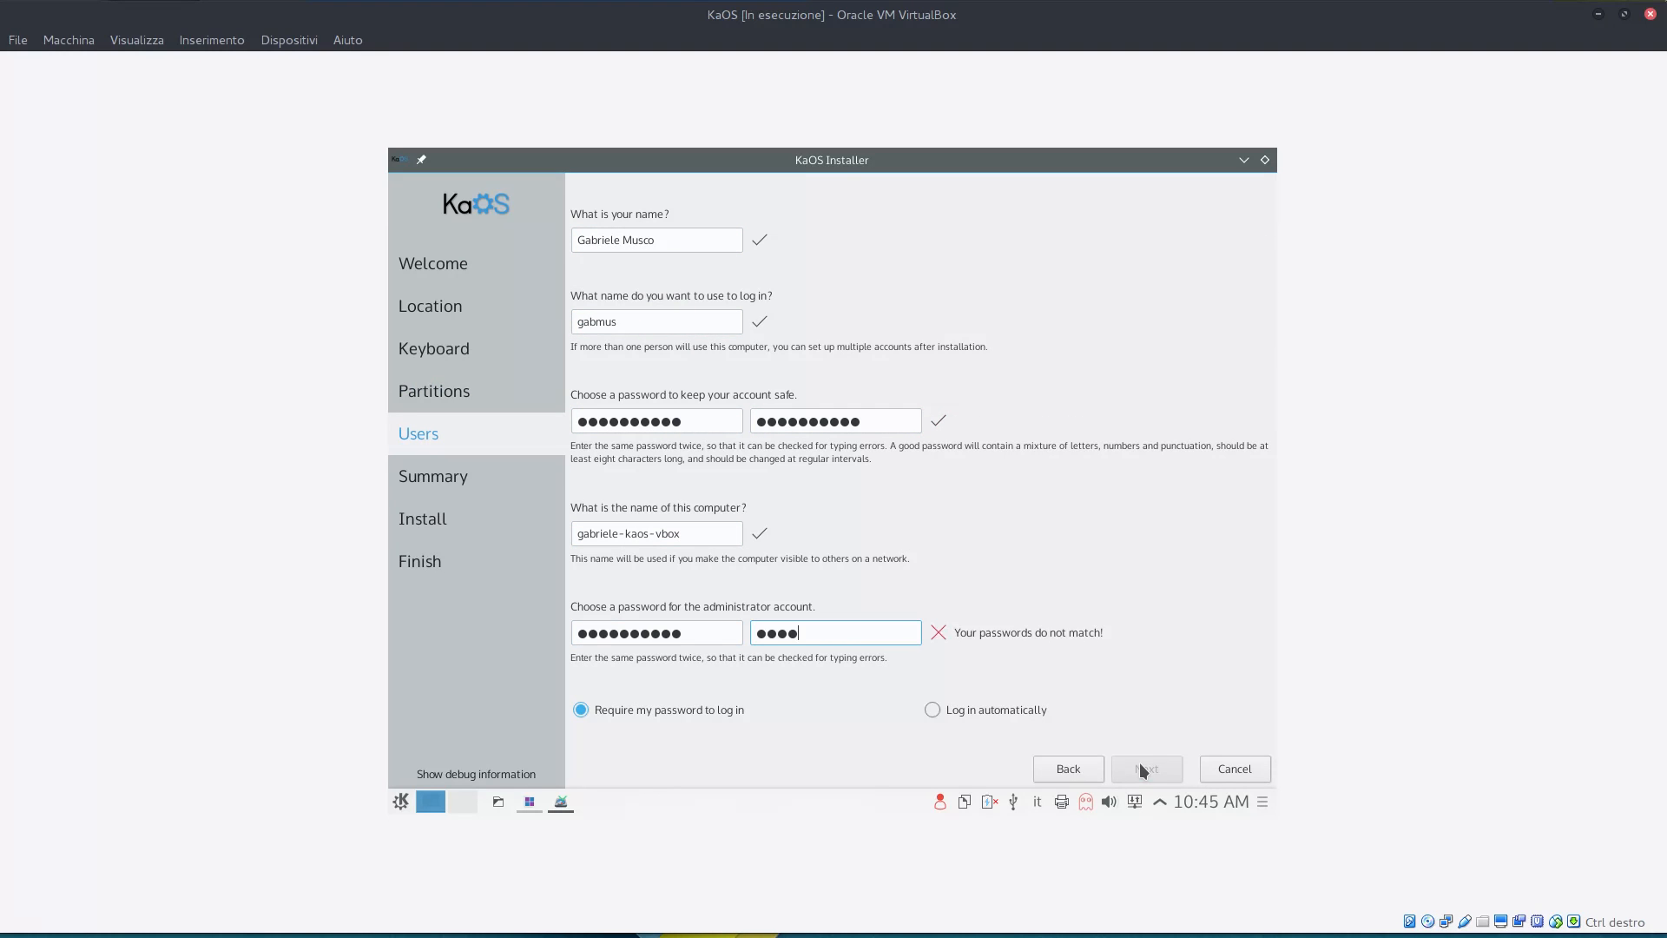
{"action": "left_click", "coordinate": [1146, 767]}
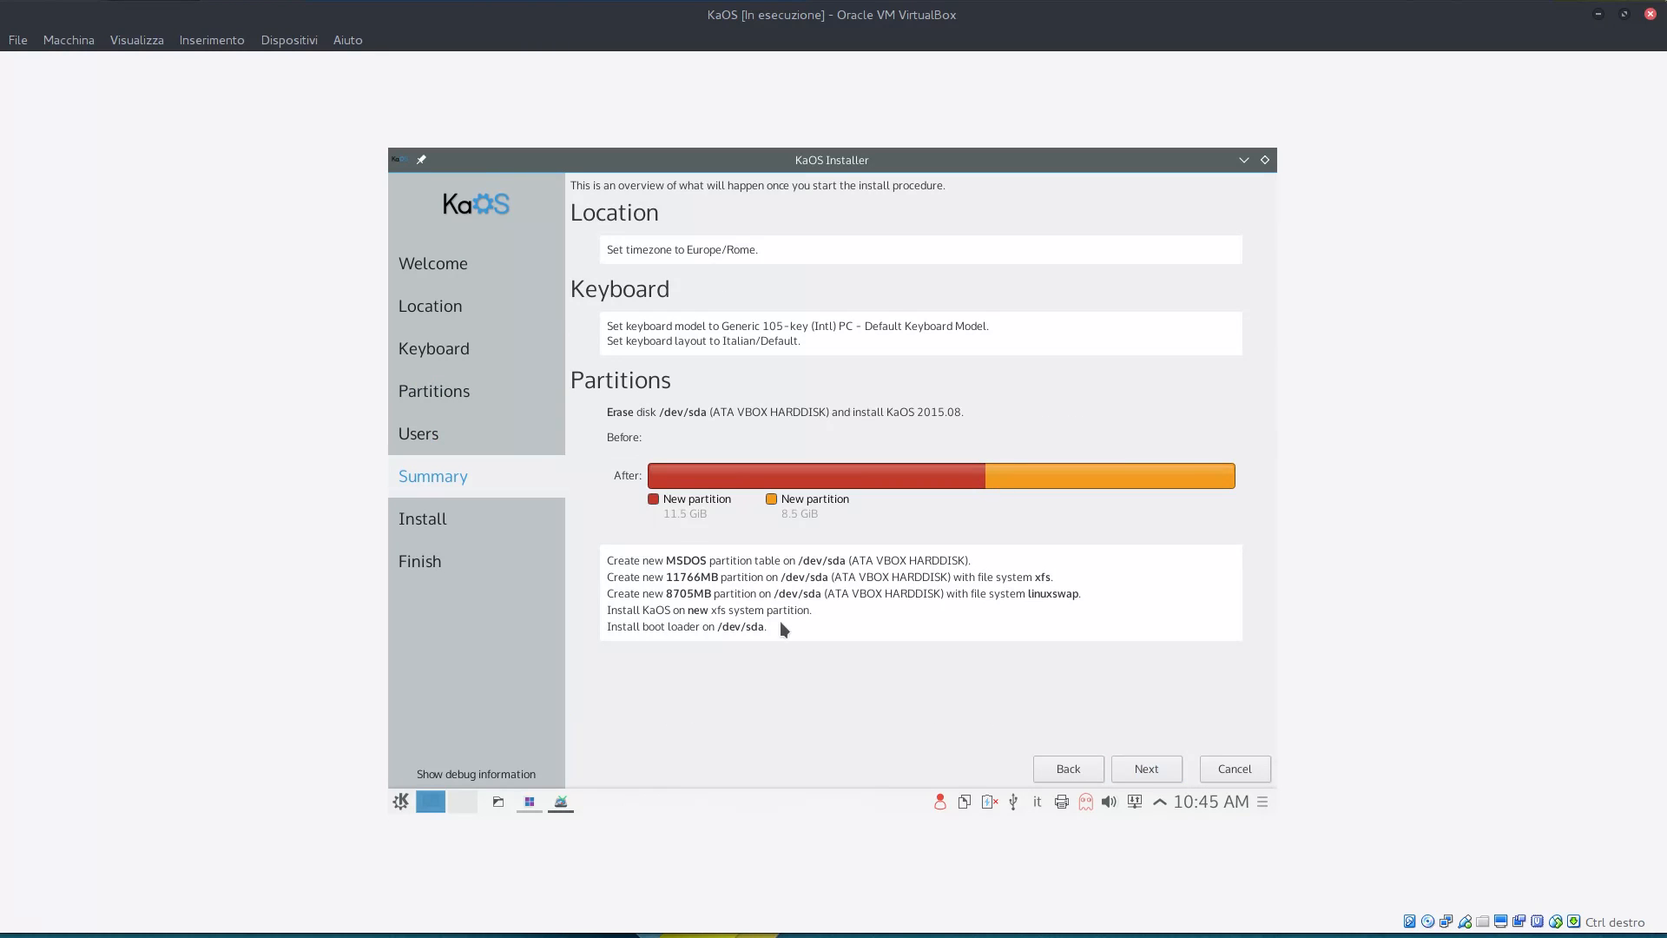
{"action": "left_click", "coordinate": [1146, 767]}
{"action": "type", "text": "You know what this is?"}
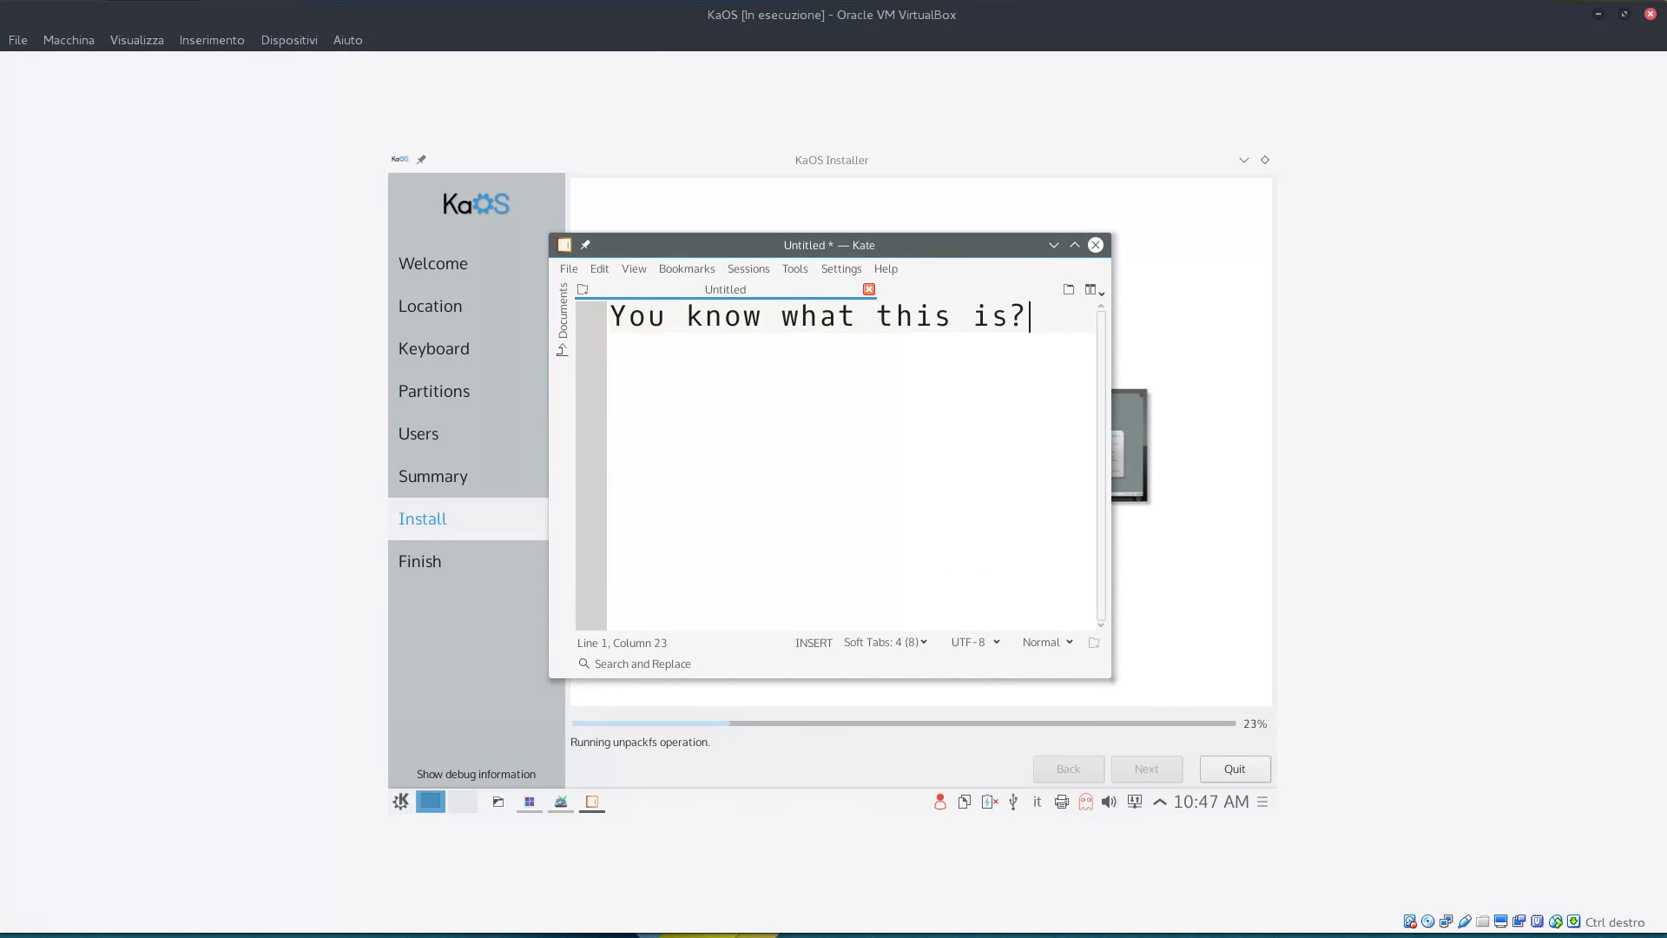
{"action": "left_click", "coordinate": [1094, 244]}
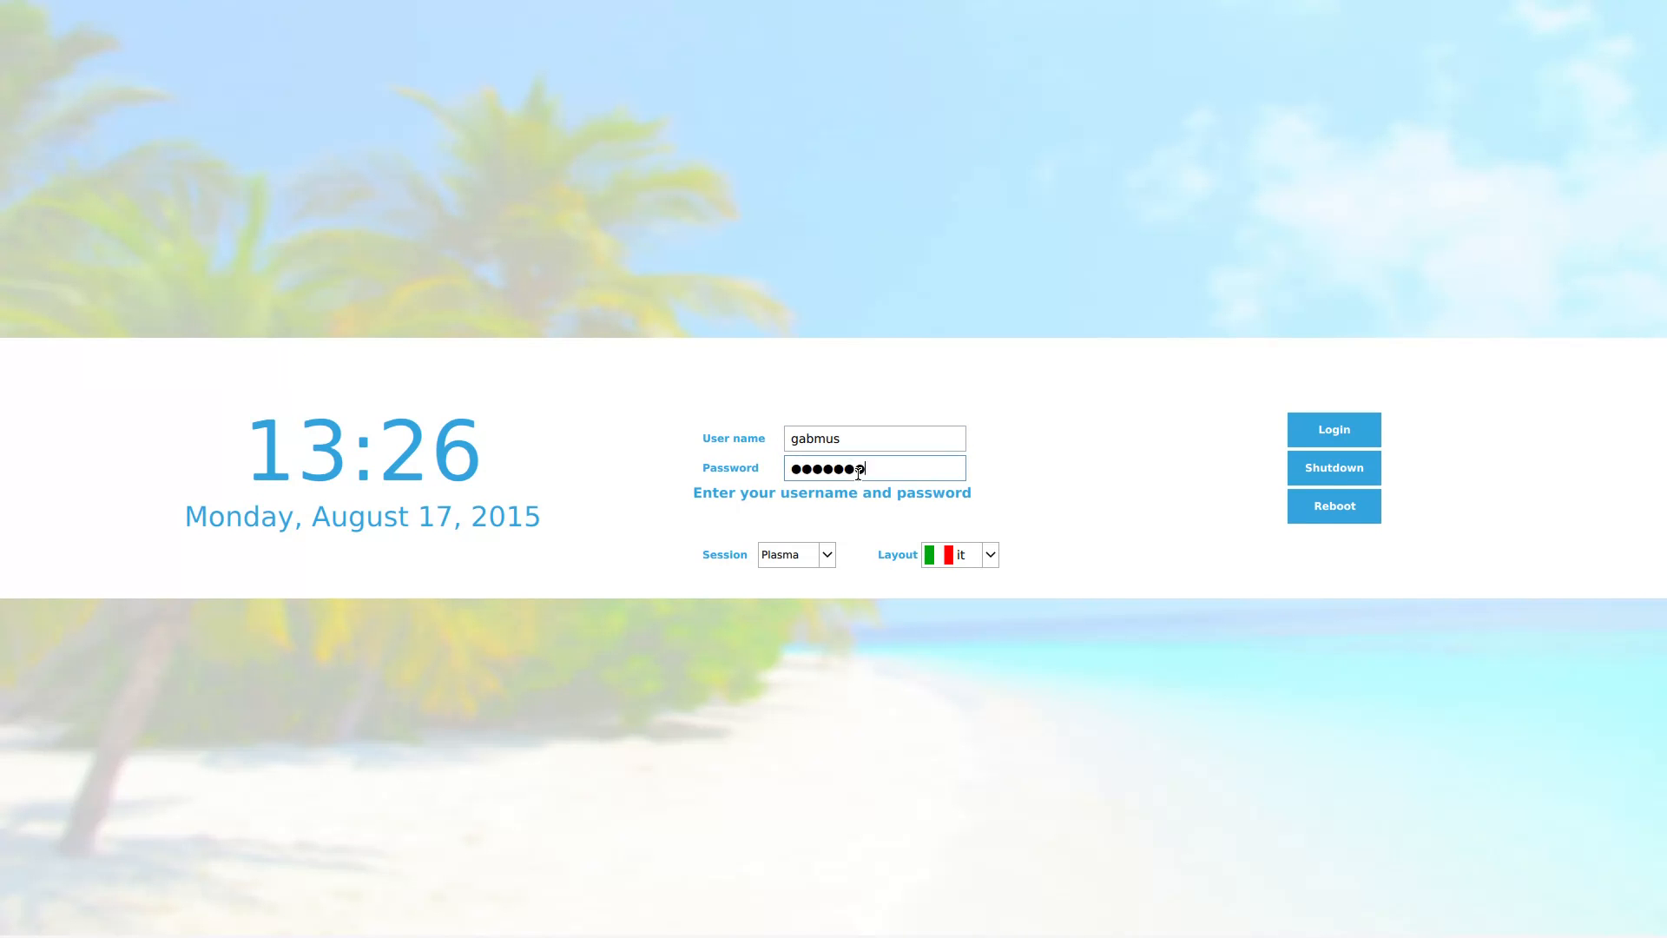
Log in to the installed Plasma desktop and dismiss the Dolphin window.
{"action": "left_click", "coordinate": [1333, 429]}
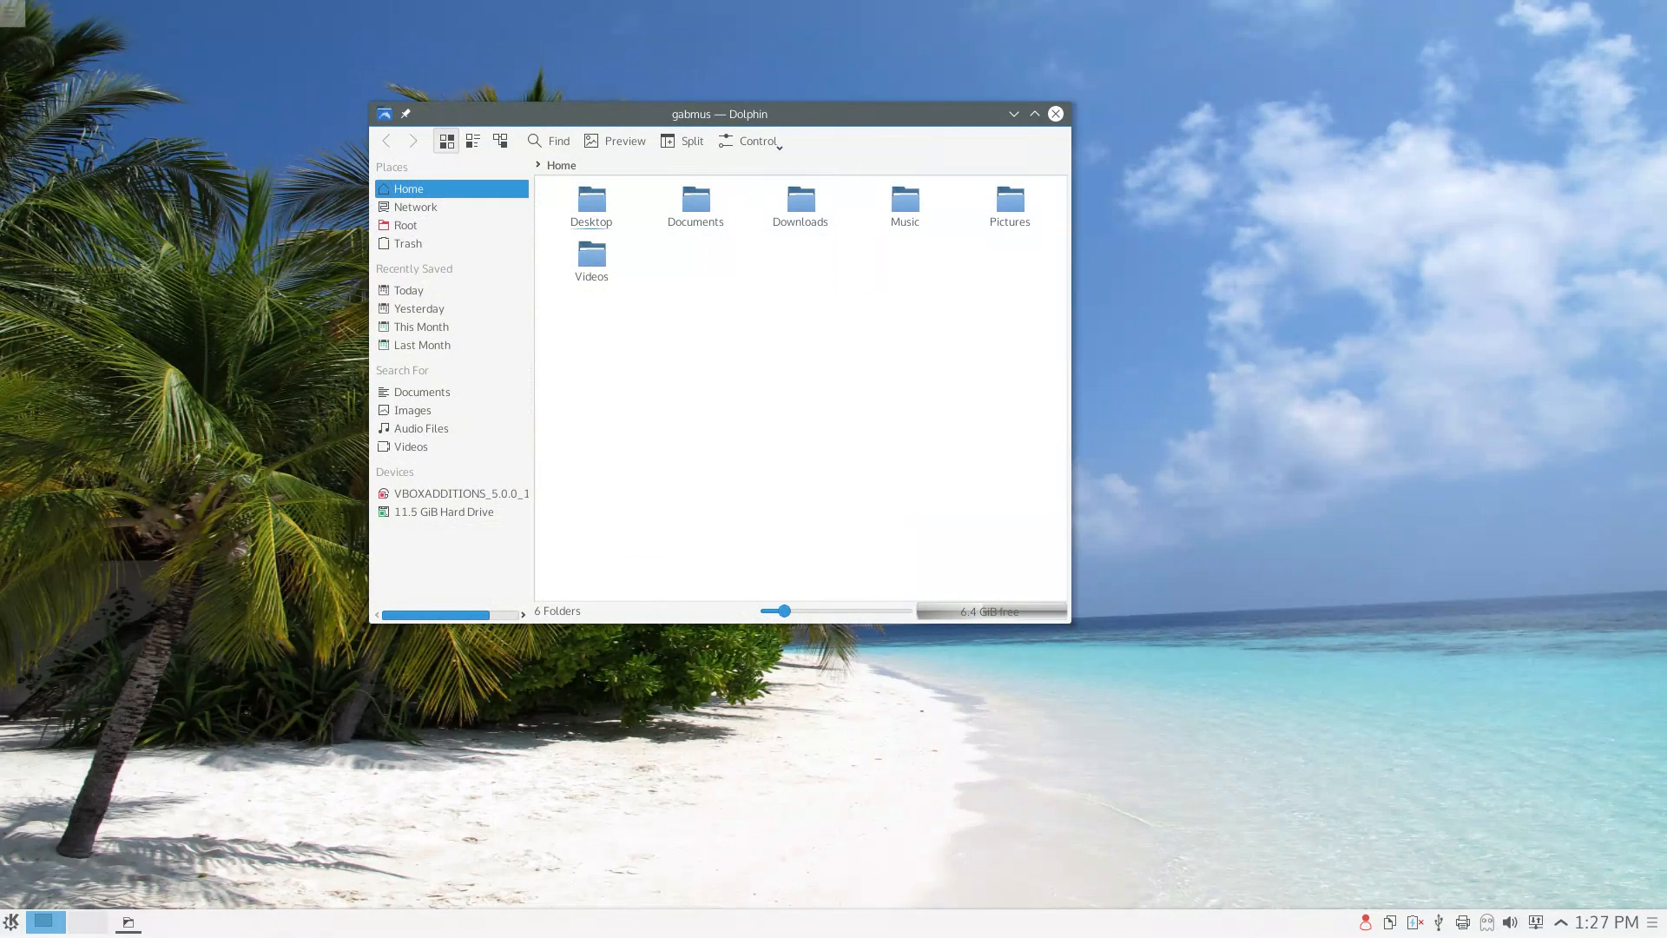
{"action": "left_click_drag", "start_coordinate": [776, 609], "coordinate": [800, 609]}
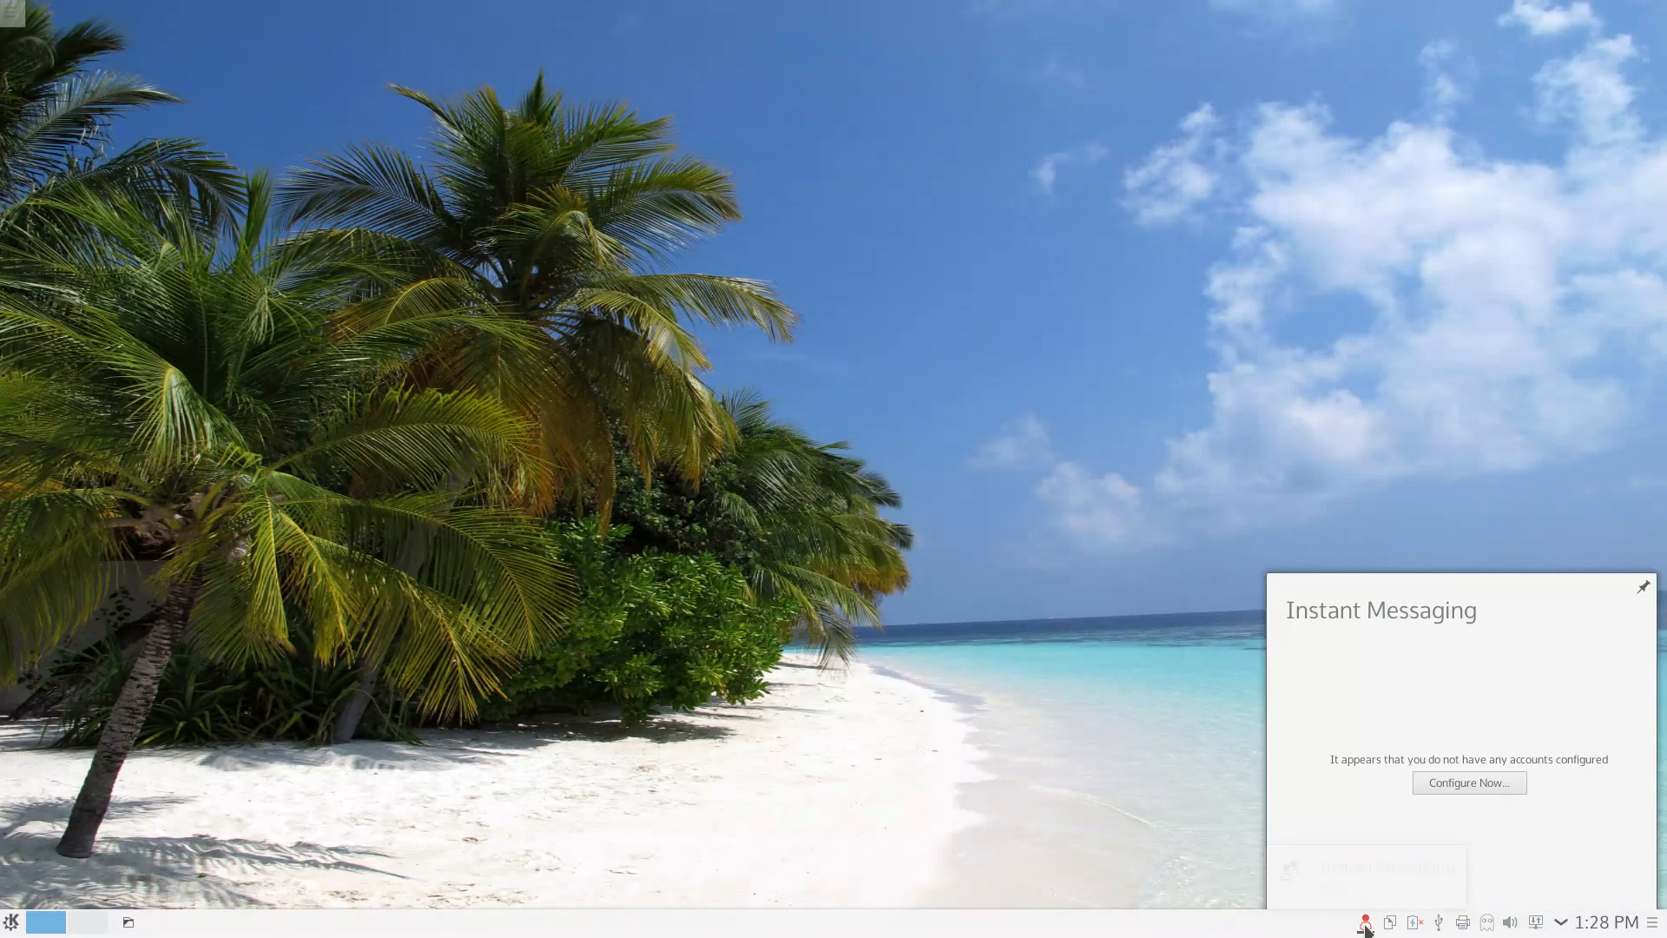
Confirm the pacman -Syu font replacement with y, then reach System Settings' Look And Feel from the tray.
{"action": "left_click", "coordinate": [1414, 922]}
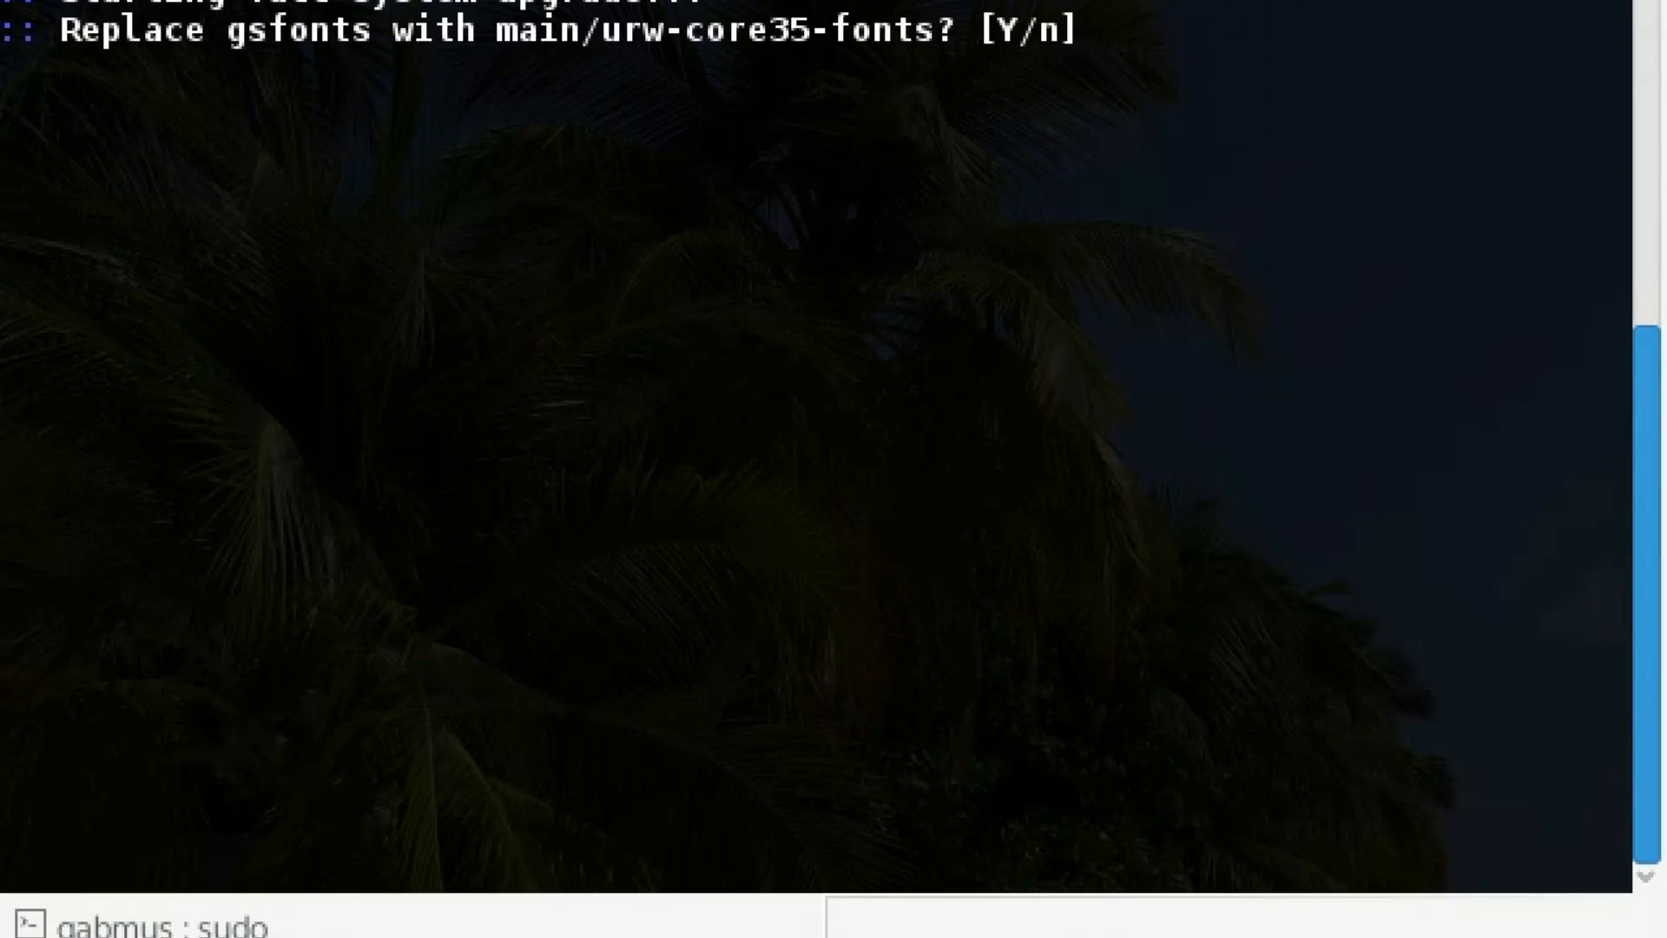
{"action": "type", "text": "y"}
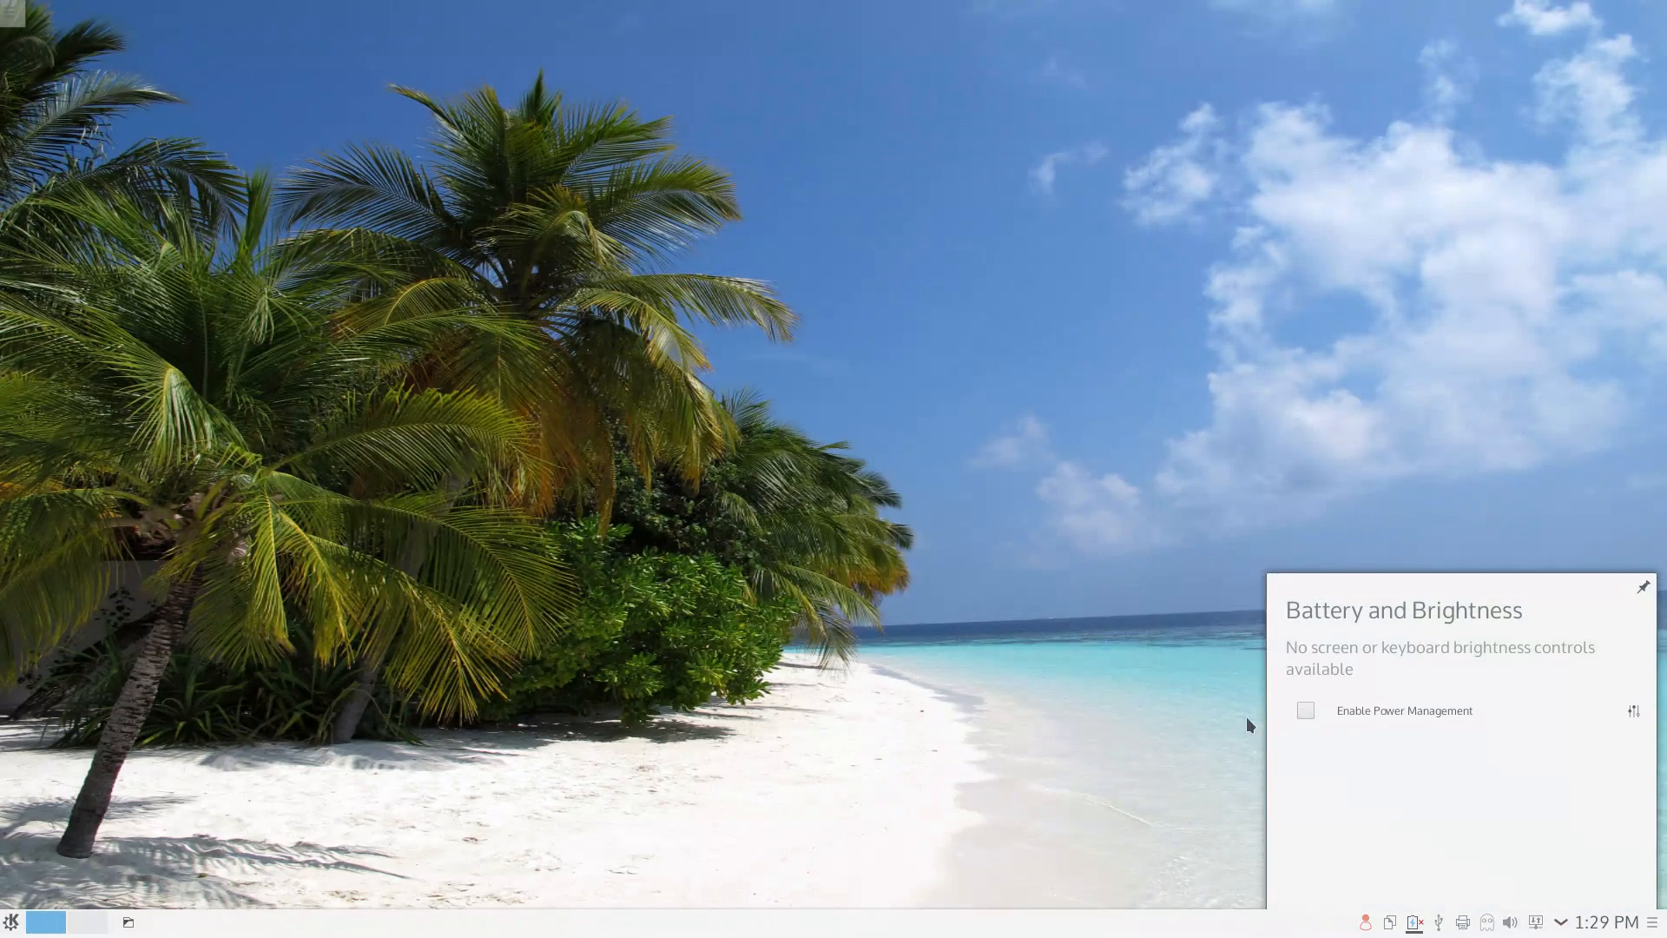
{"action": "right_click", "coordinate": [1413, 922]}
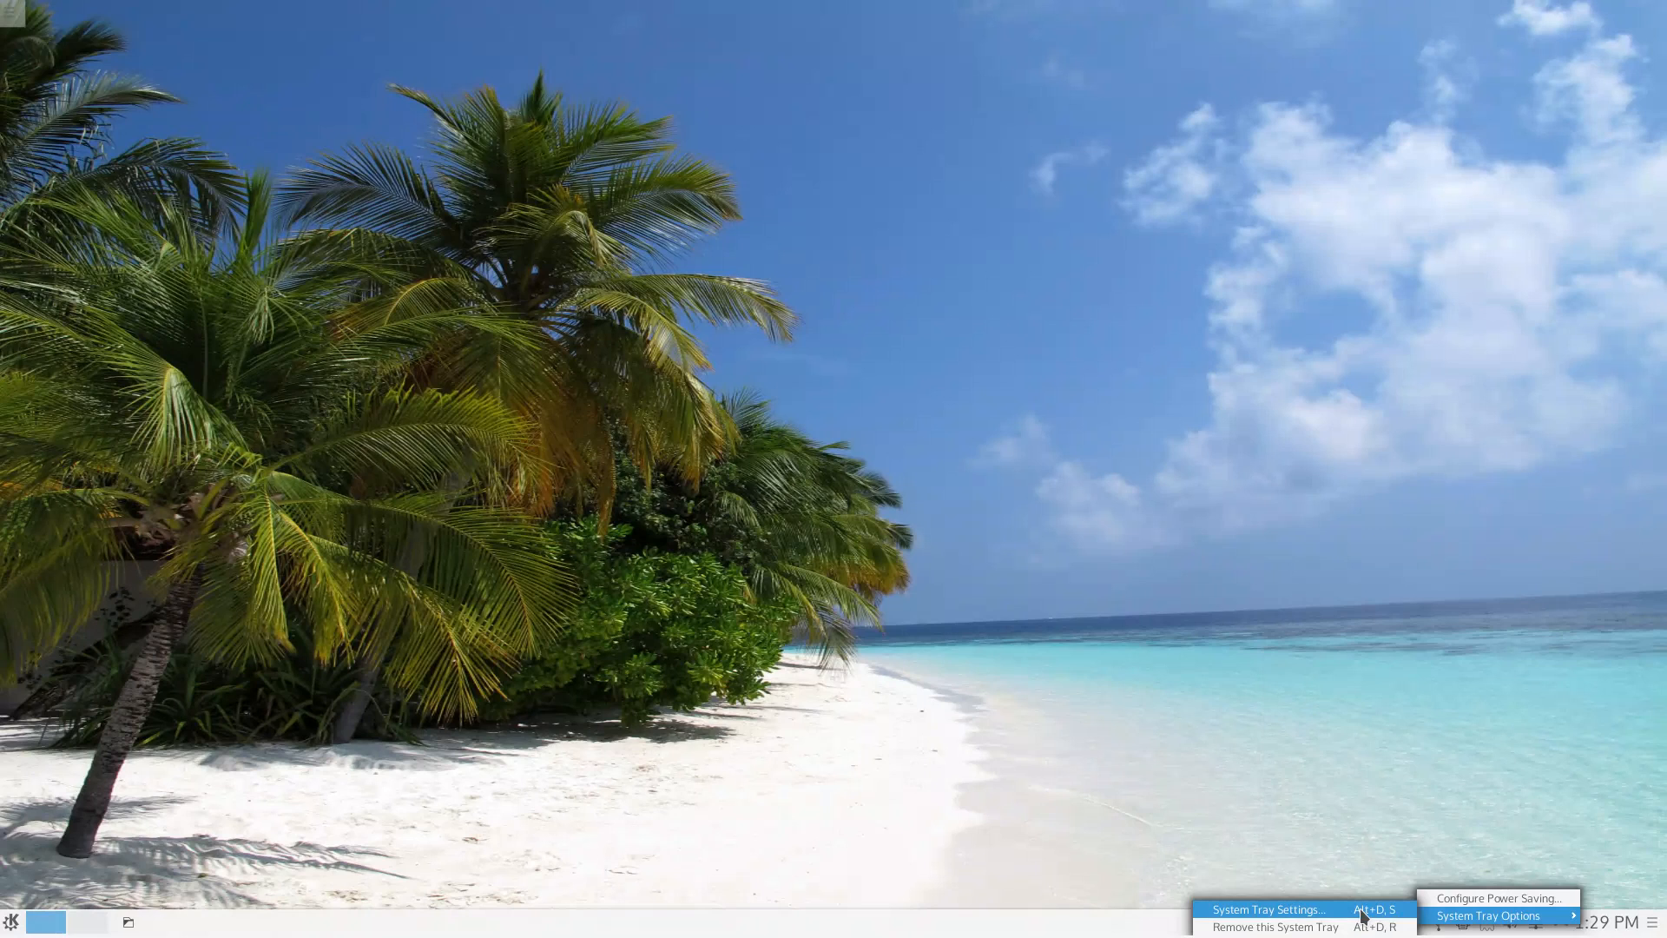
{"action": "left_click", "coordinate": [1278, 910]}
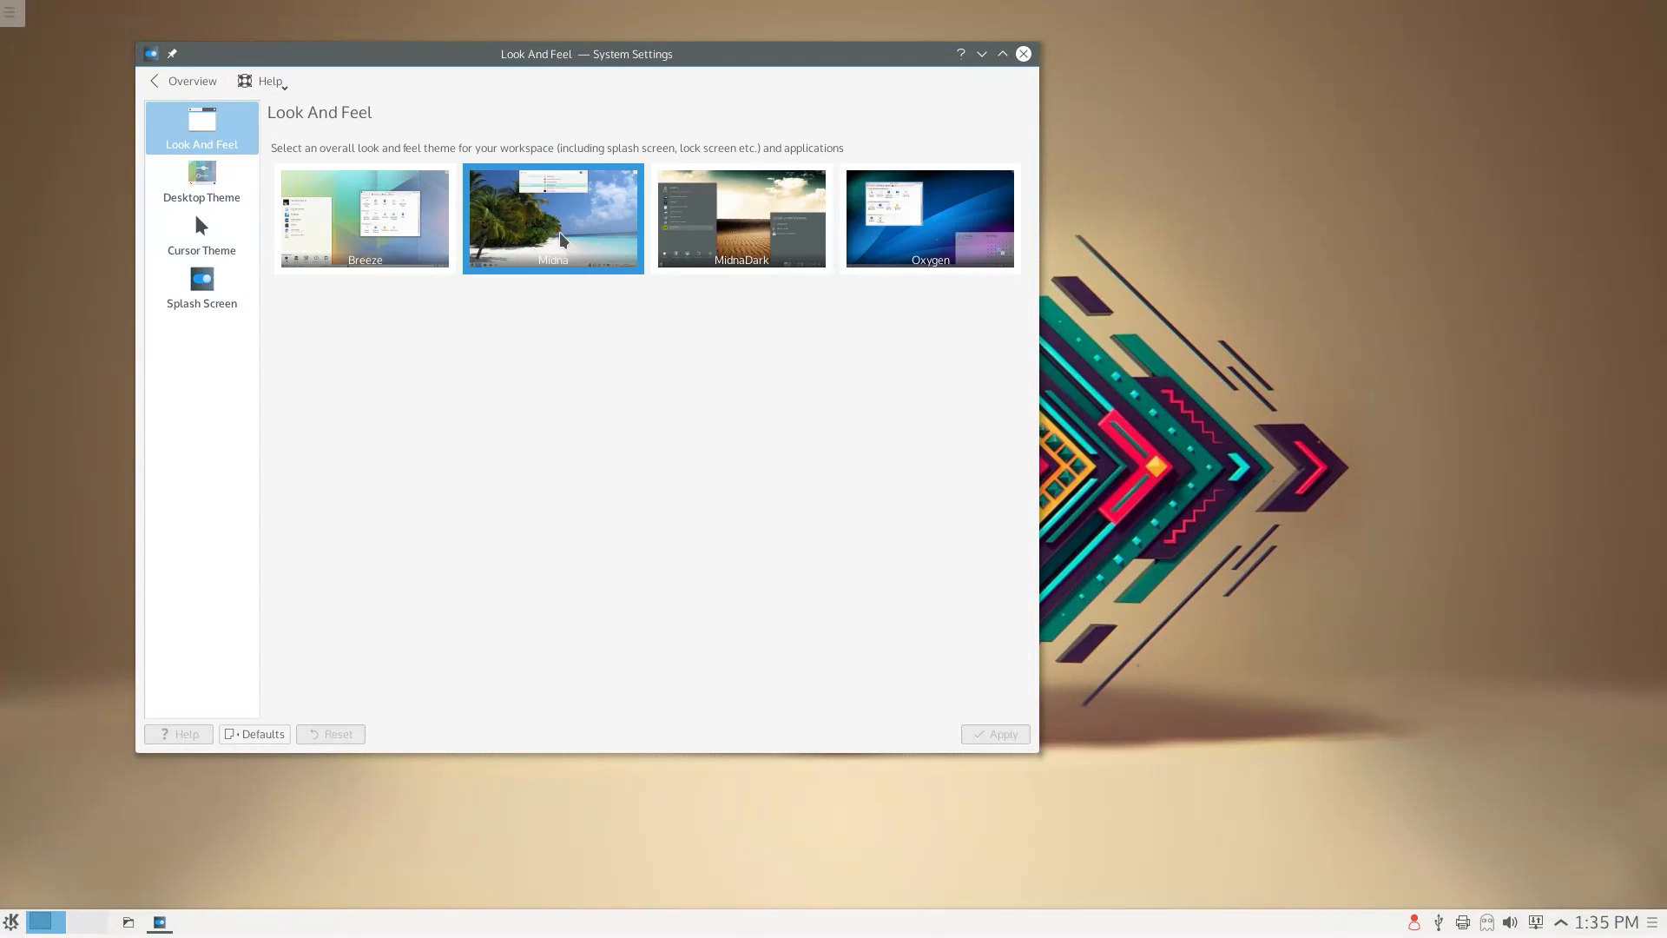
Choose the MidnaDark look-and-feel theme and view the cursor and icon theme settings.
{"action": "left_click", "coordinate": [740, 219]}
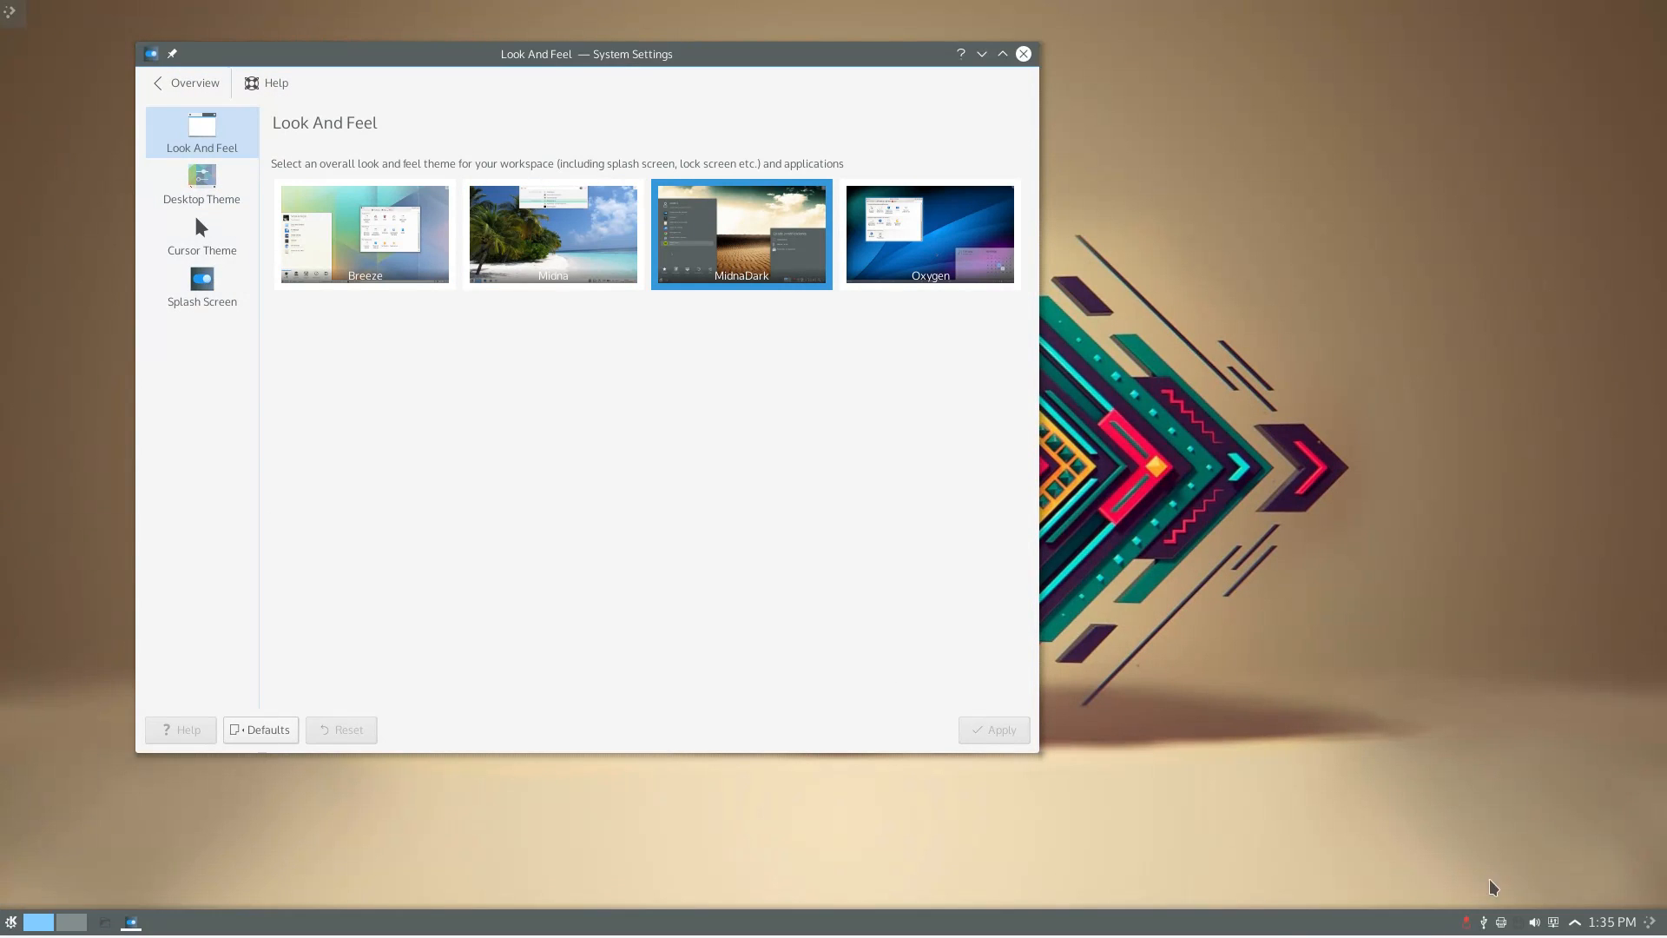
{"action": "mouse_move", "coordinate": [462, 309]}
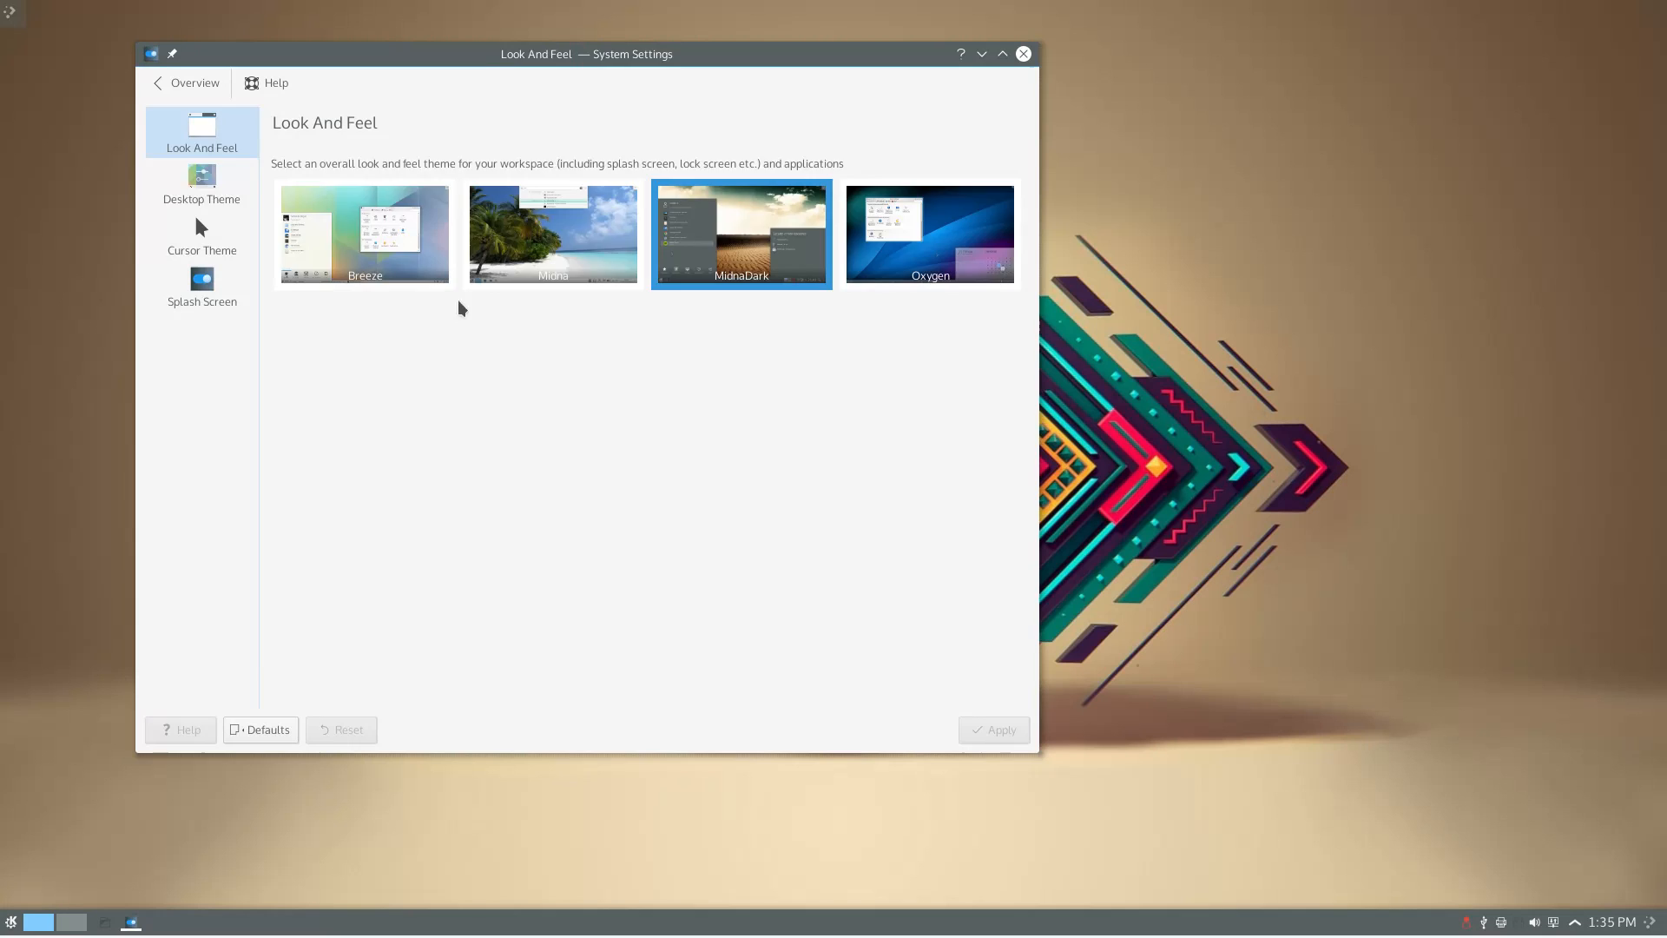
{"action": "left_click", "coordinate": [201, 235]}
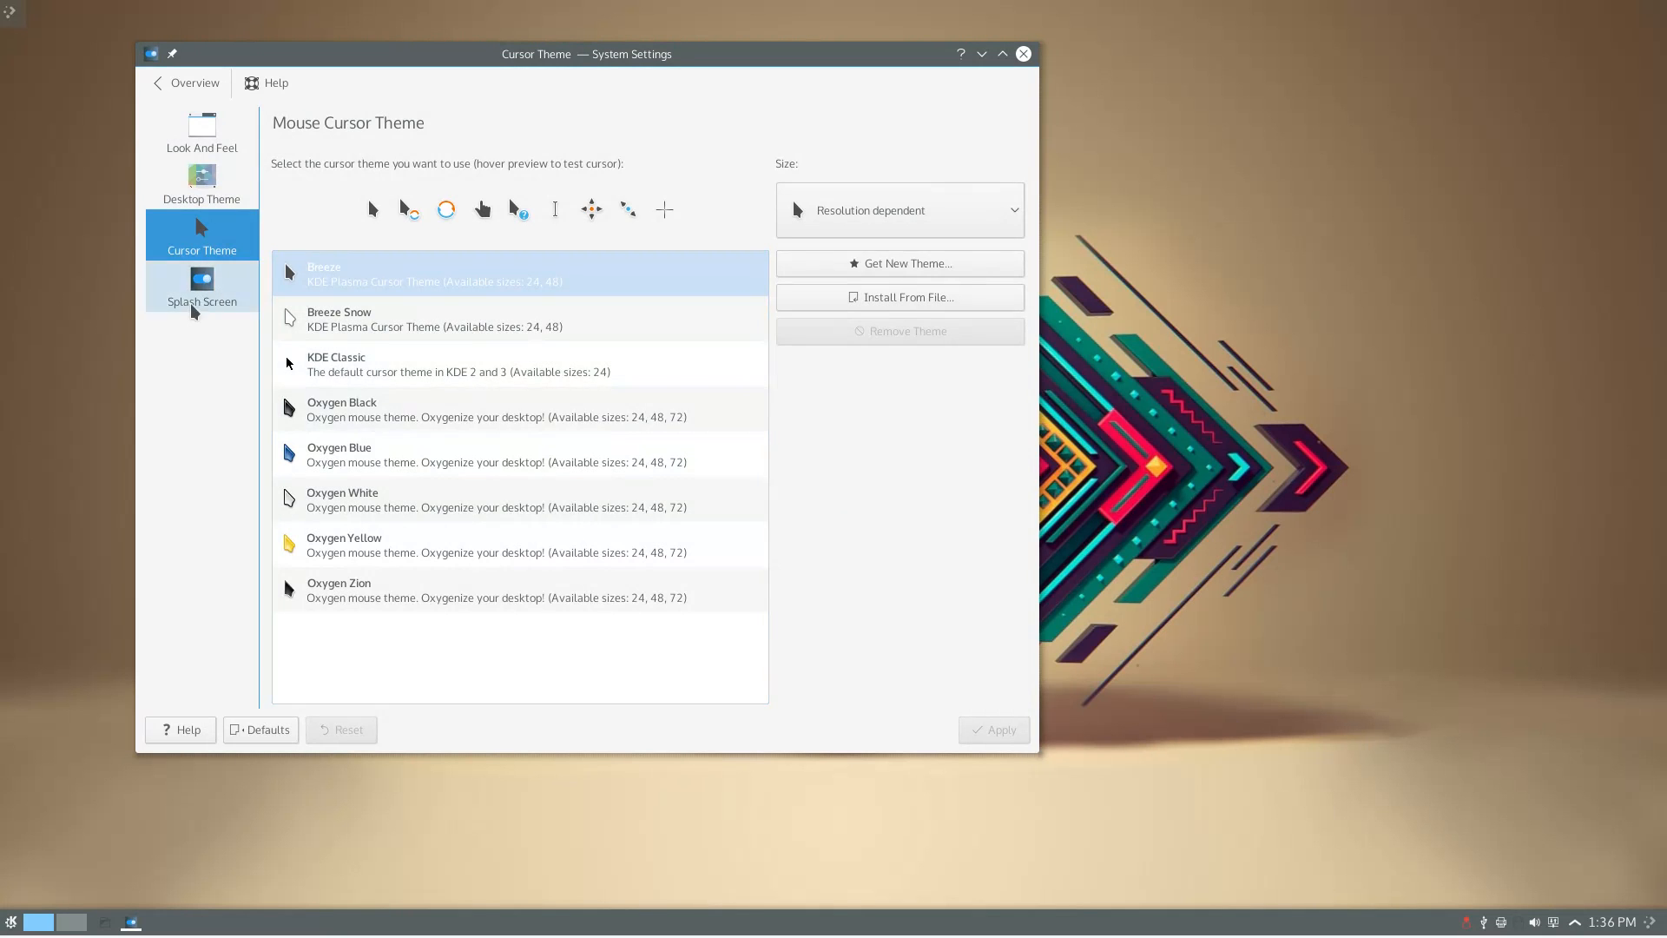
{"action": "left_click", "coordinate": [184, 82]}
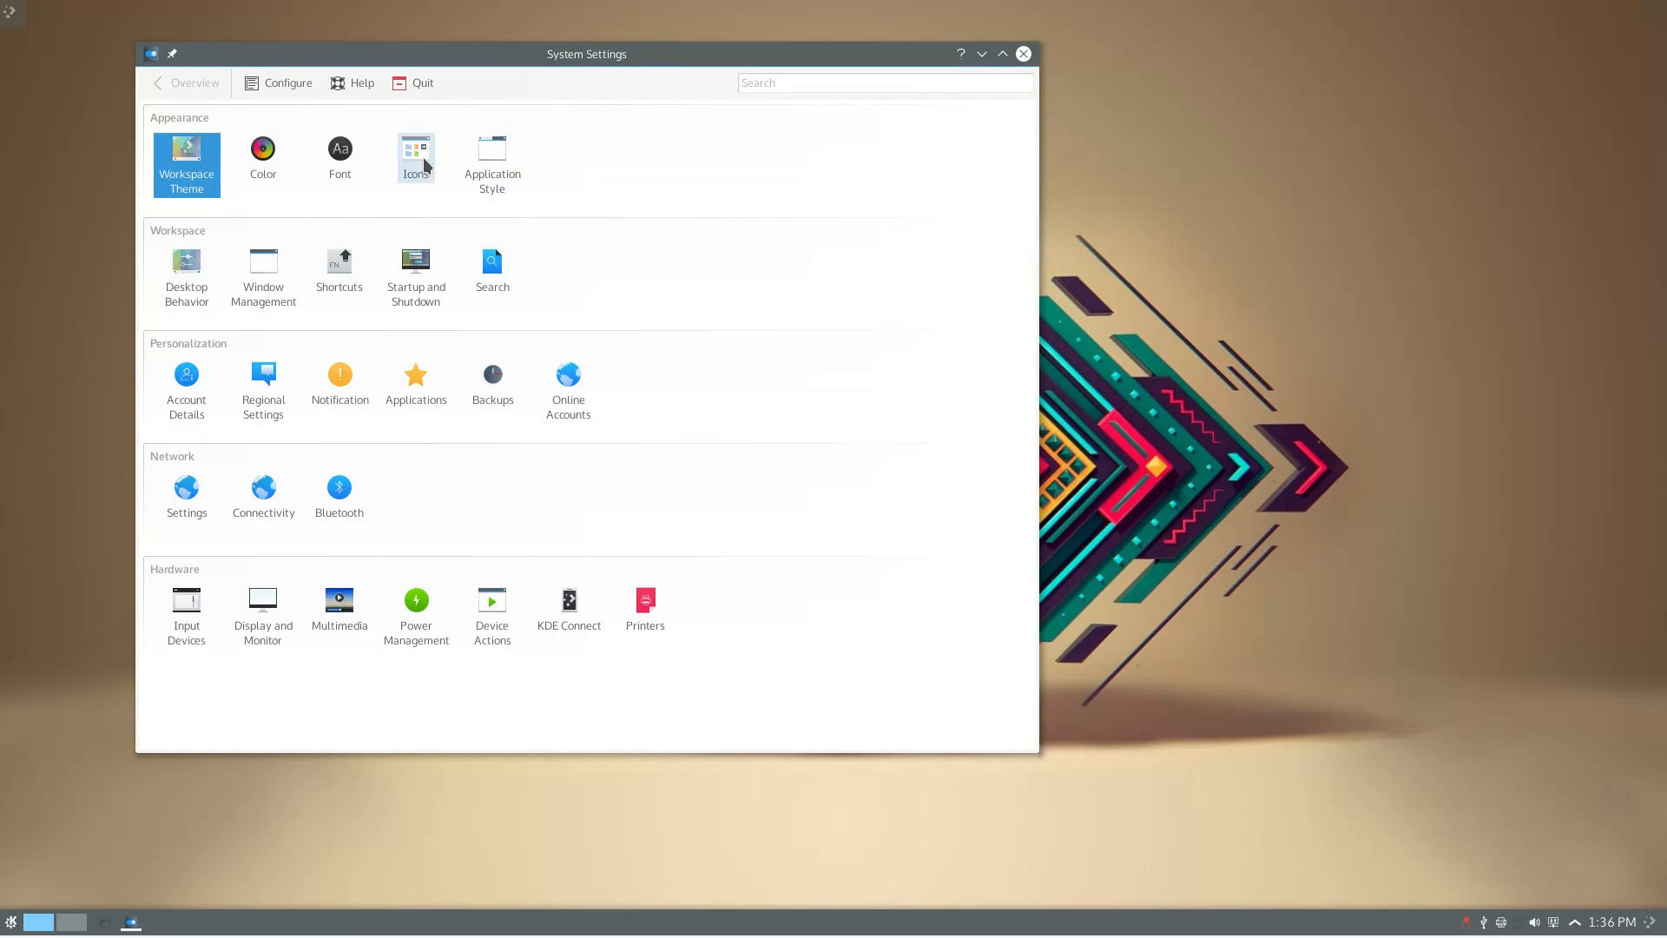
{"action": "left_click", "coordinate": [416, 147]}
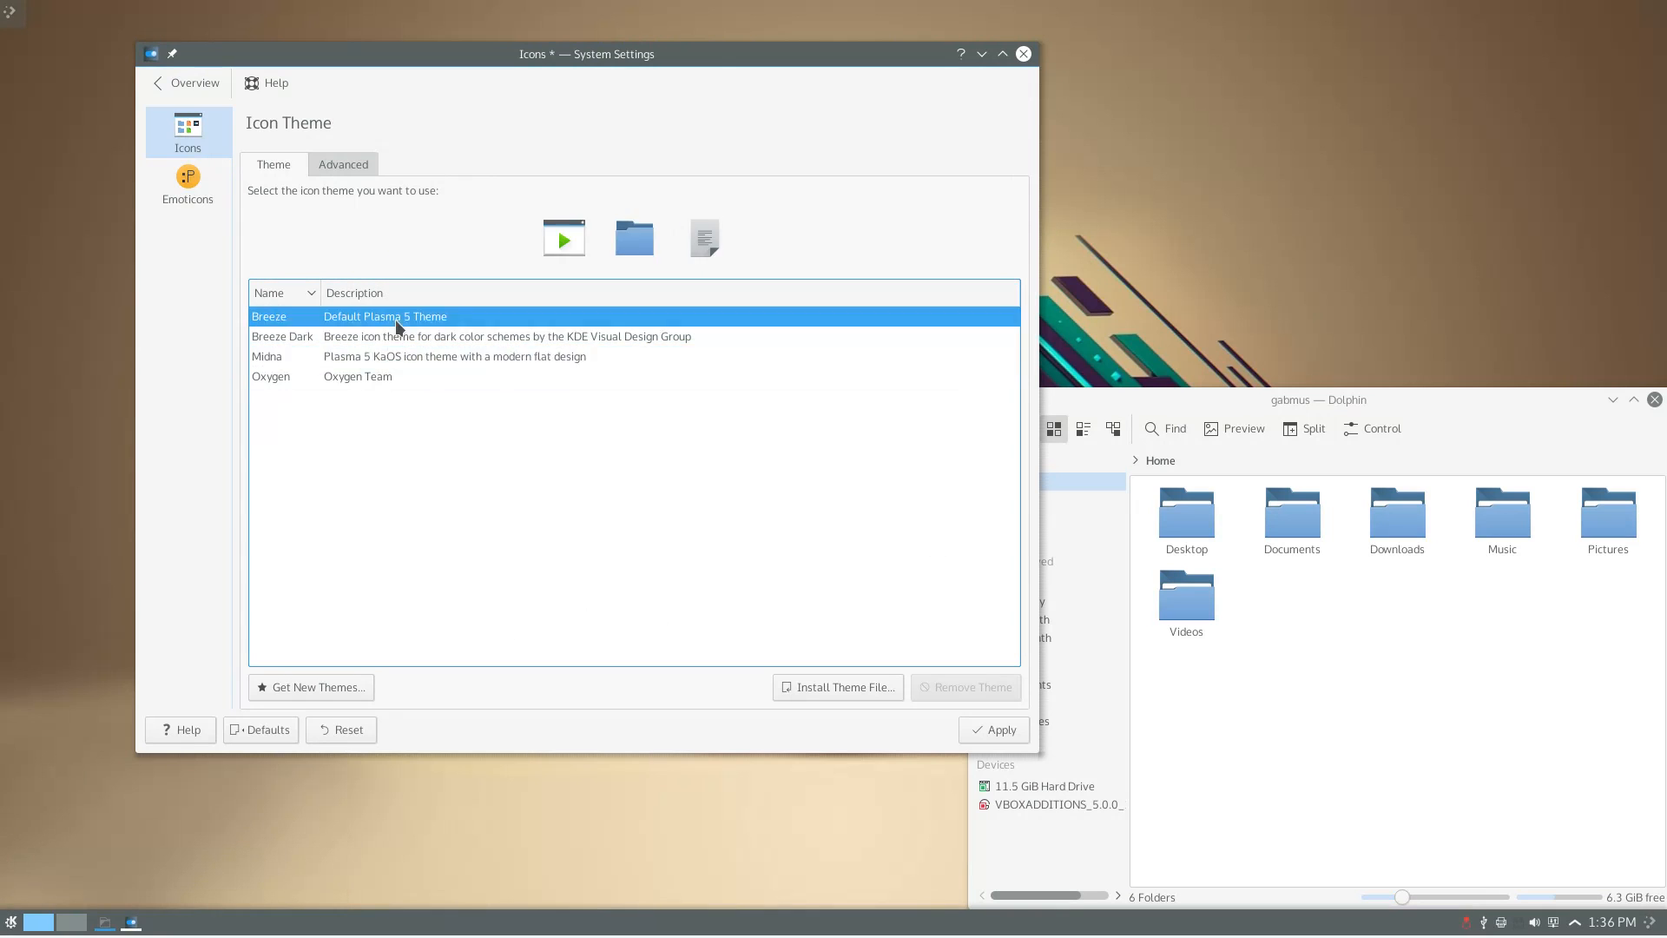
Browse advanced icon sizes and emoticons, then pick QtCurve as the application widget style.
{"action": "left_click", "coordinate": [343, 164]}
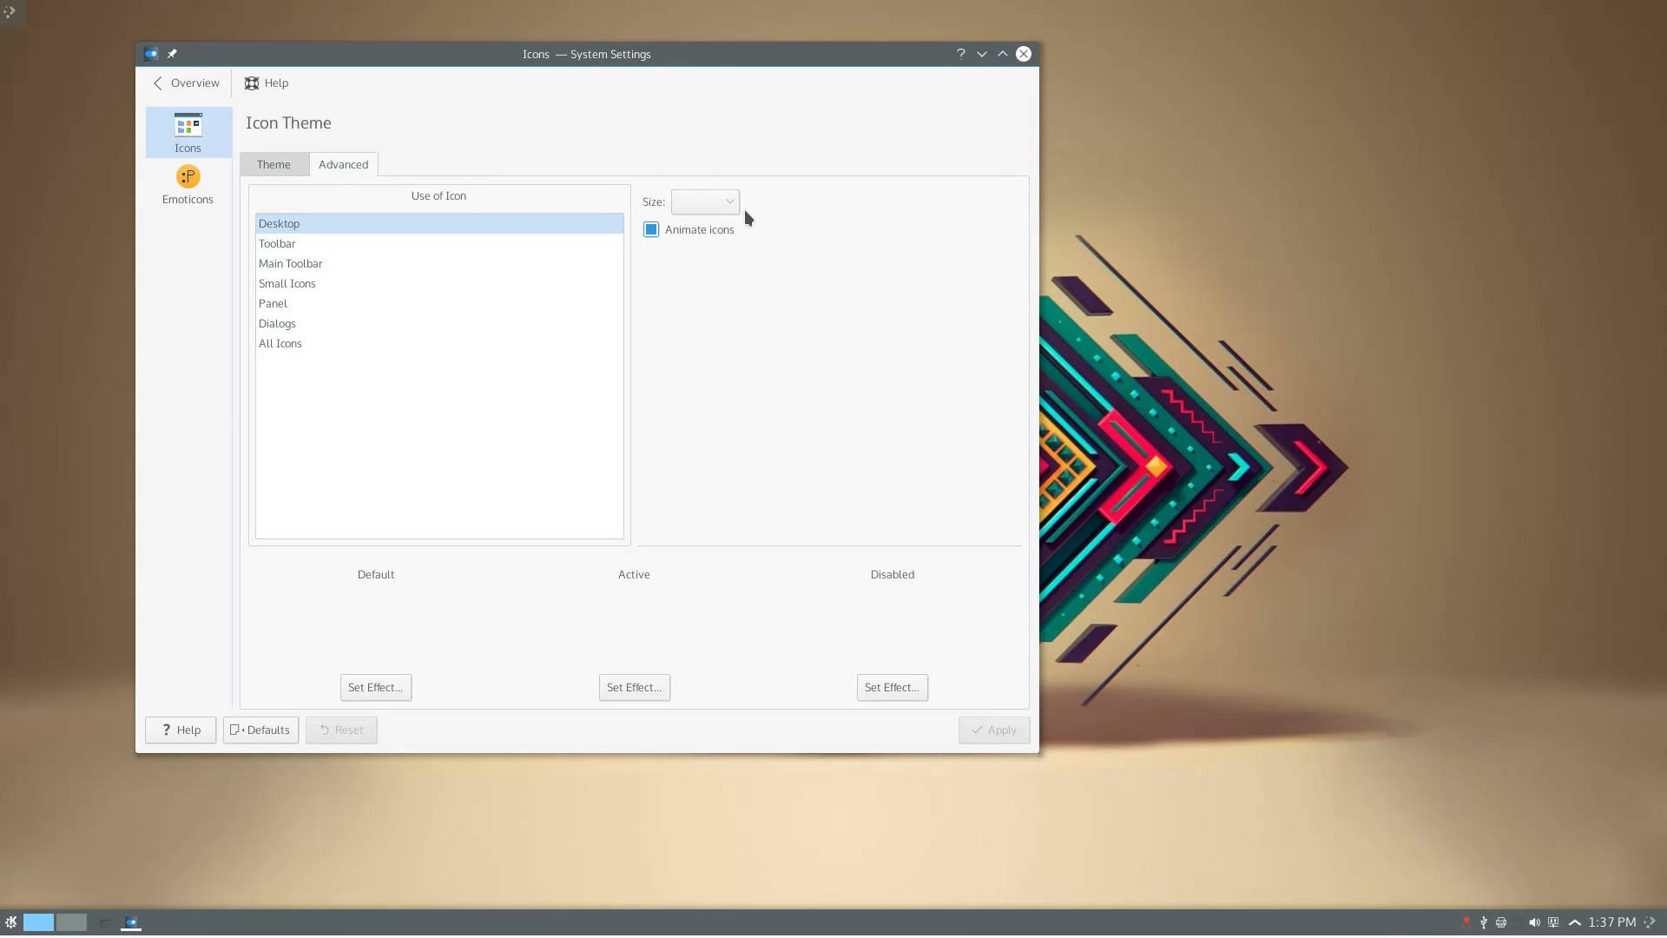
{"action": "left_click", "coordinate": [188, 182]}
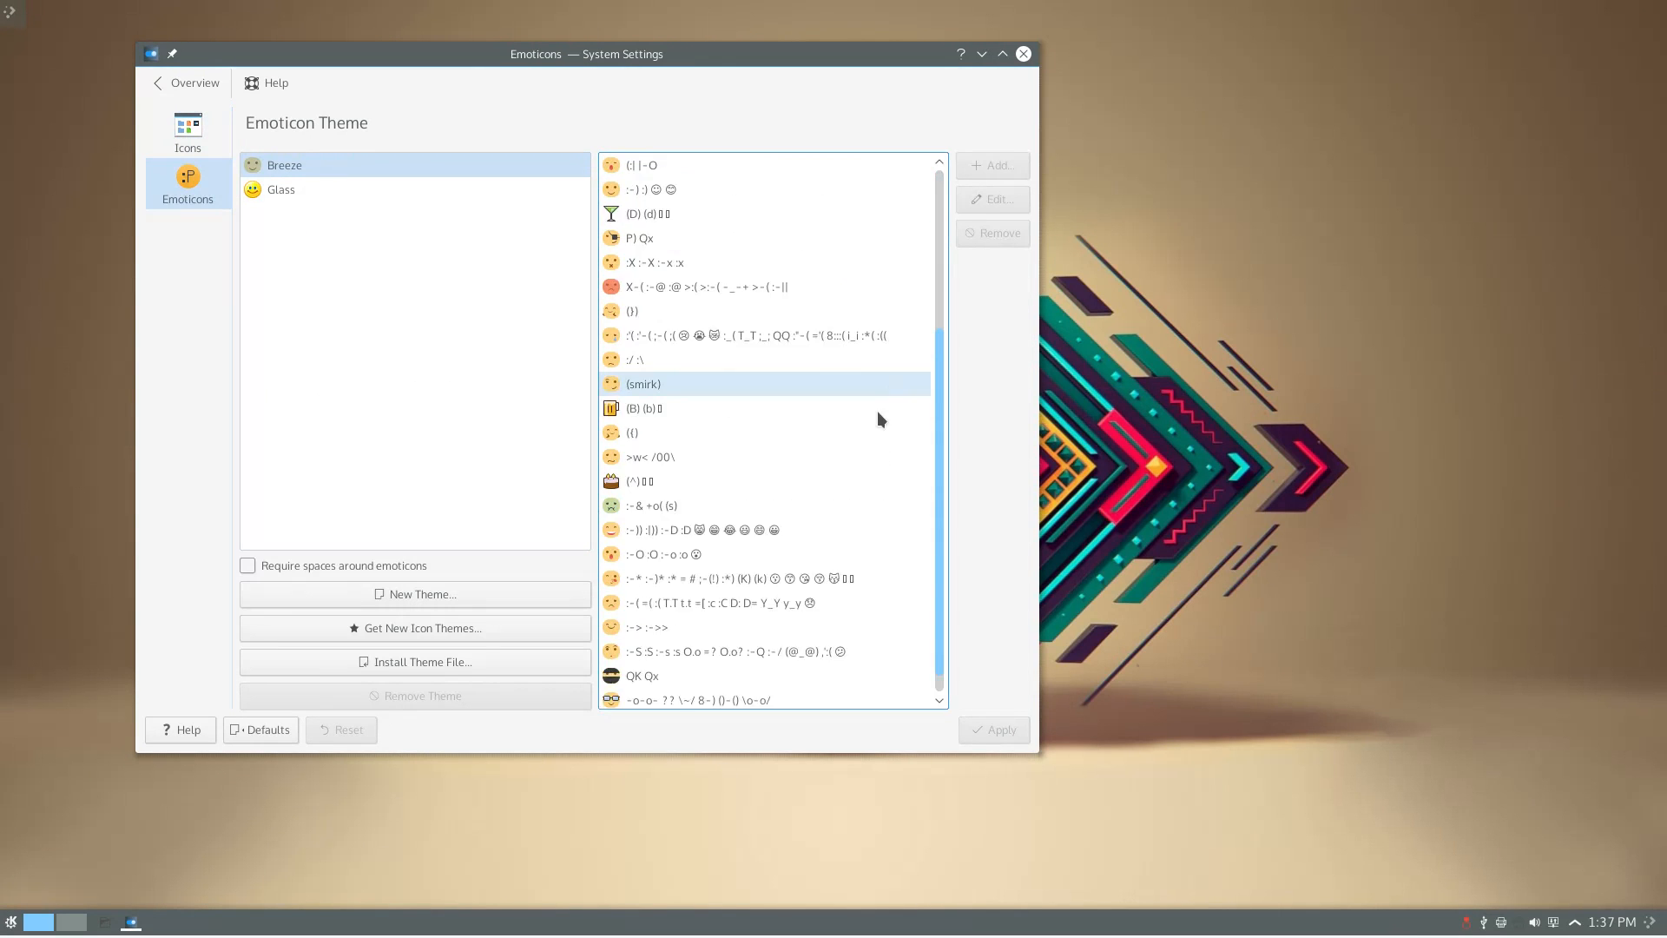
{"action": "left_click", "coordinate": [186, 83]}
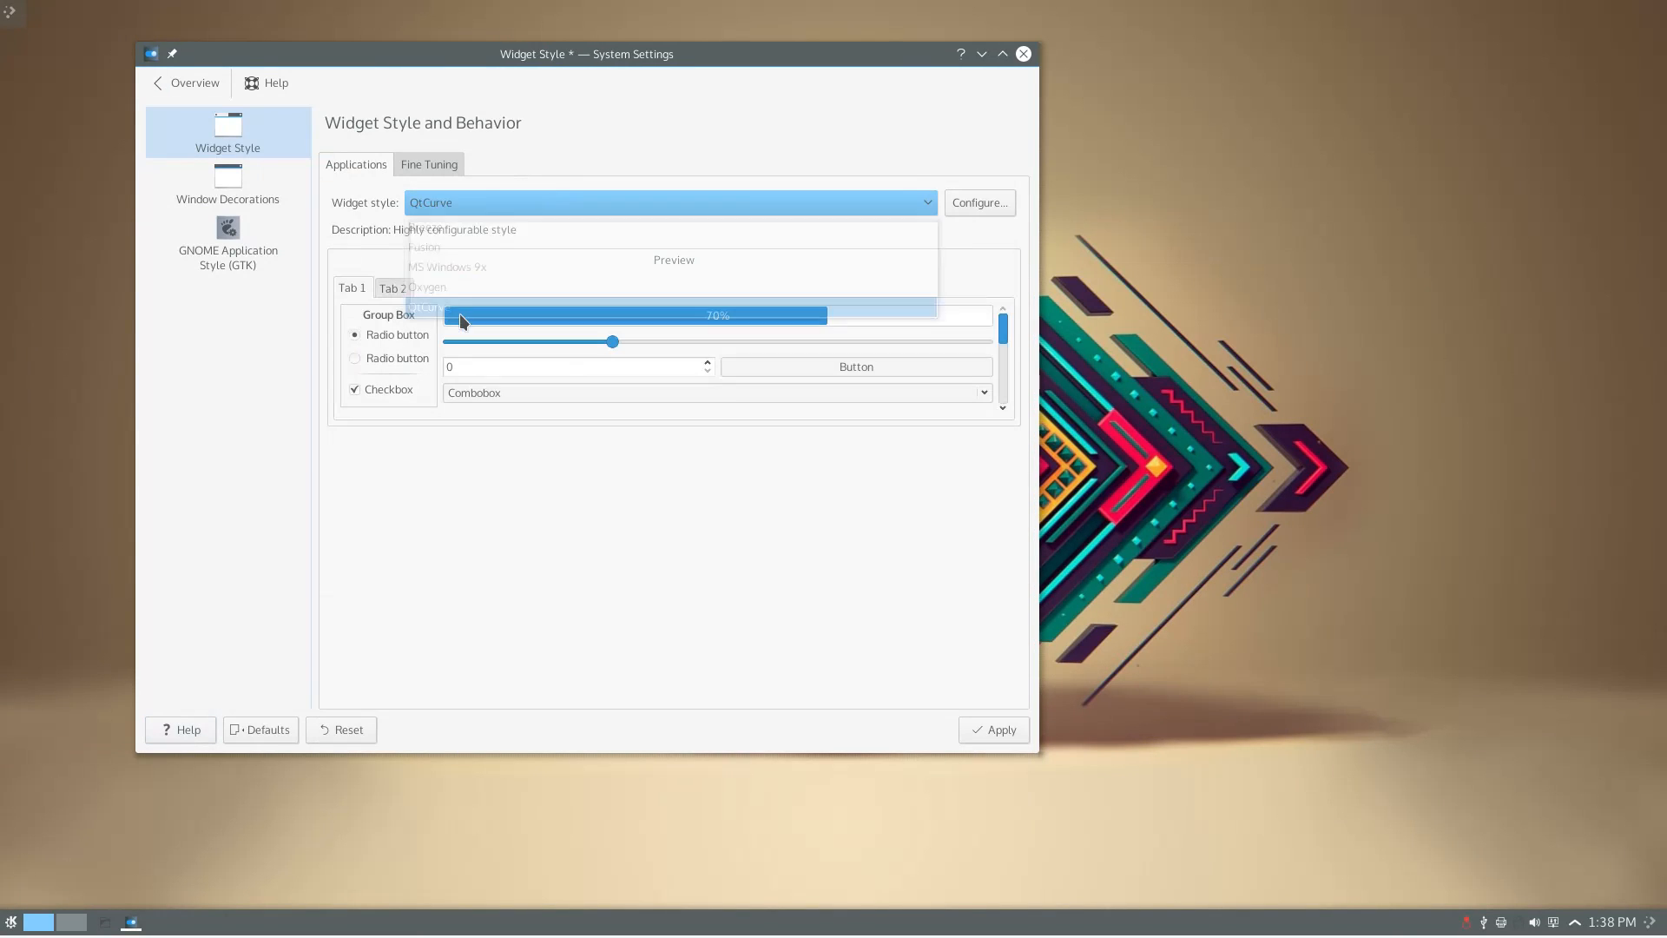
{"action": "left_click", "coordinate": [979, 201]}
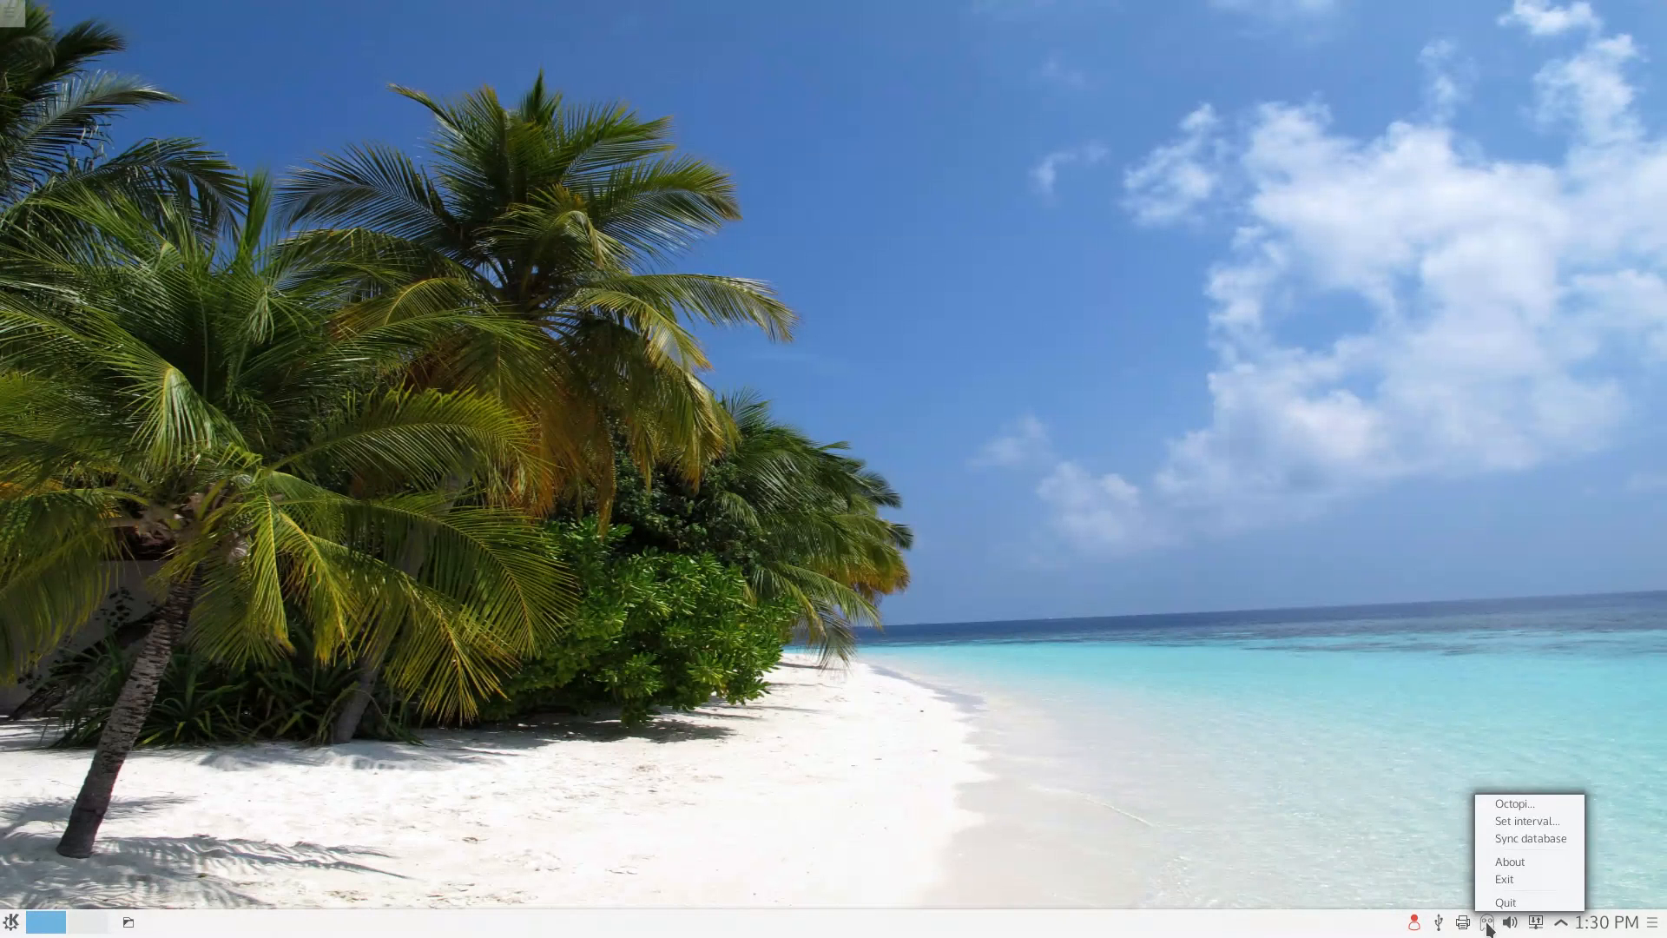
Launch Octopi from the tray notifier and dismiss its About box.
{"action": "left_click", "coordinate": [1514, 802]}
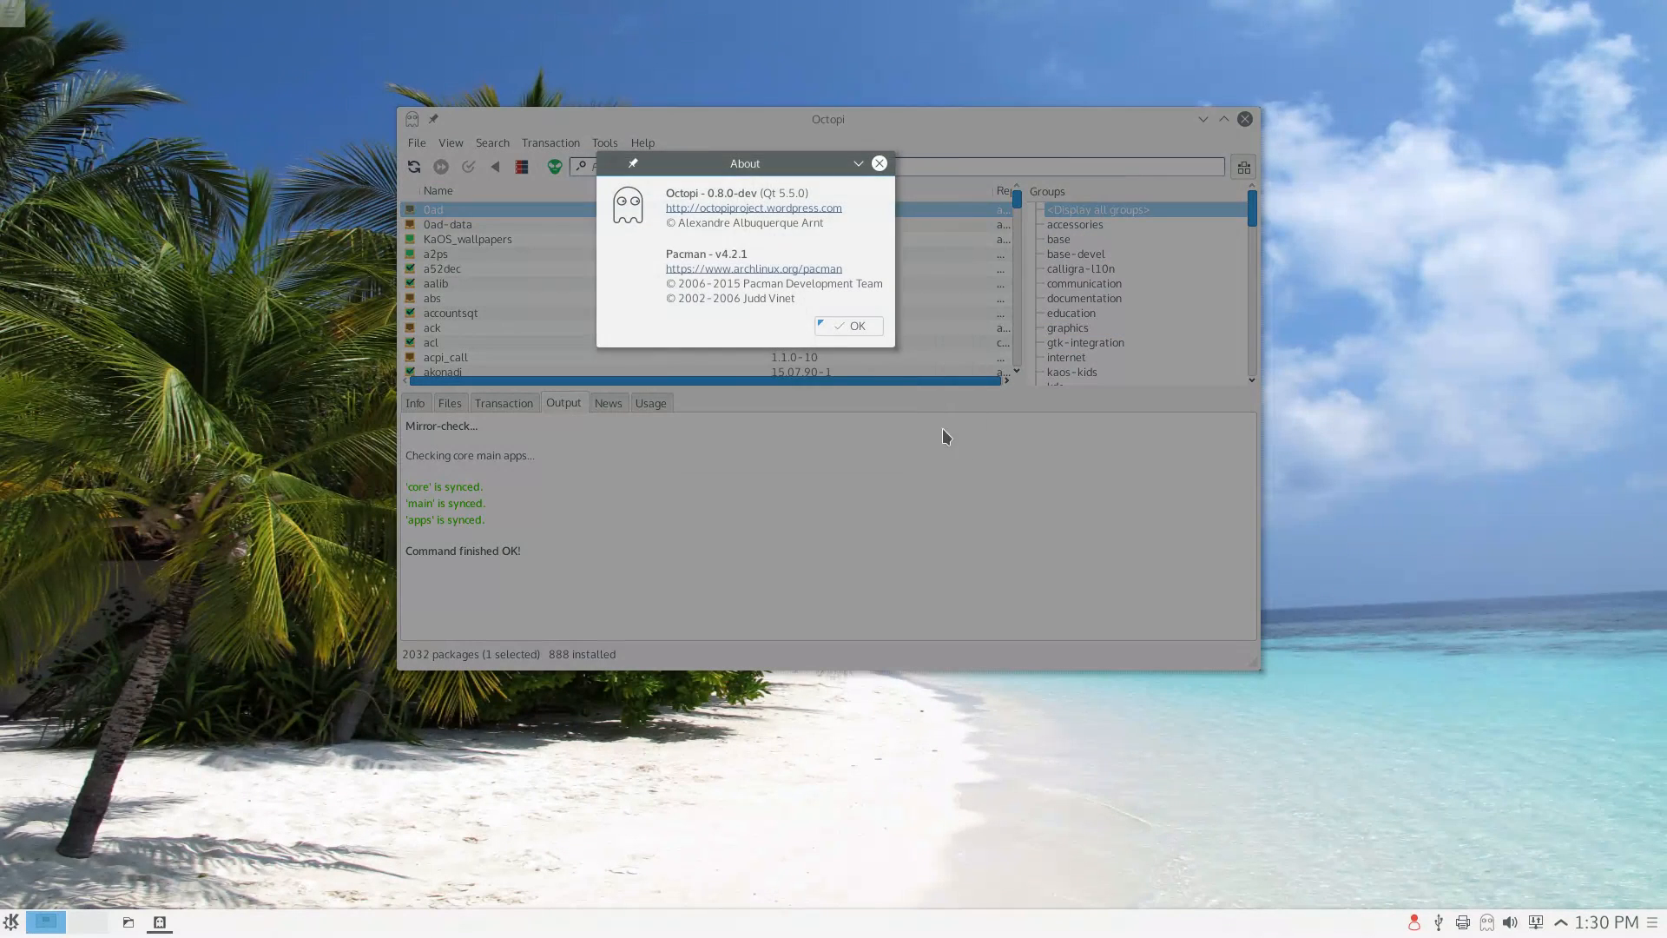
{"action": "left_click_drag", "start_coordinate": [745, 164], "coordinate": [837, 252]}
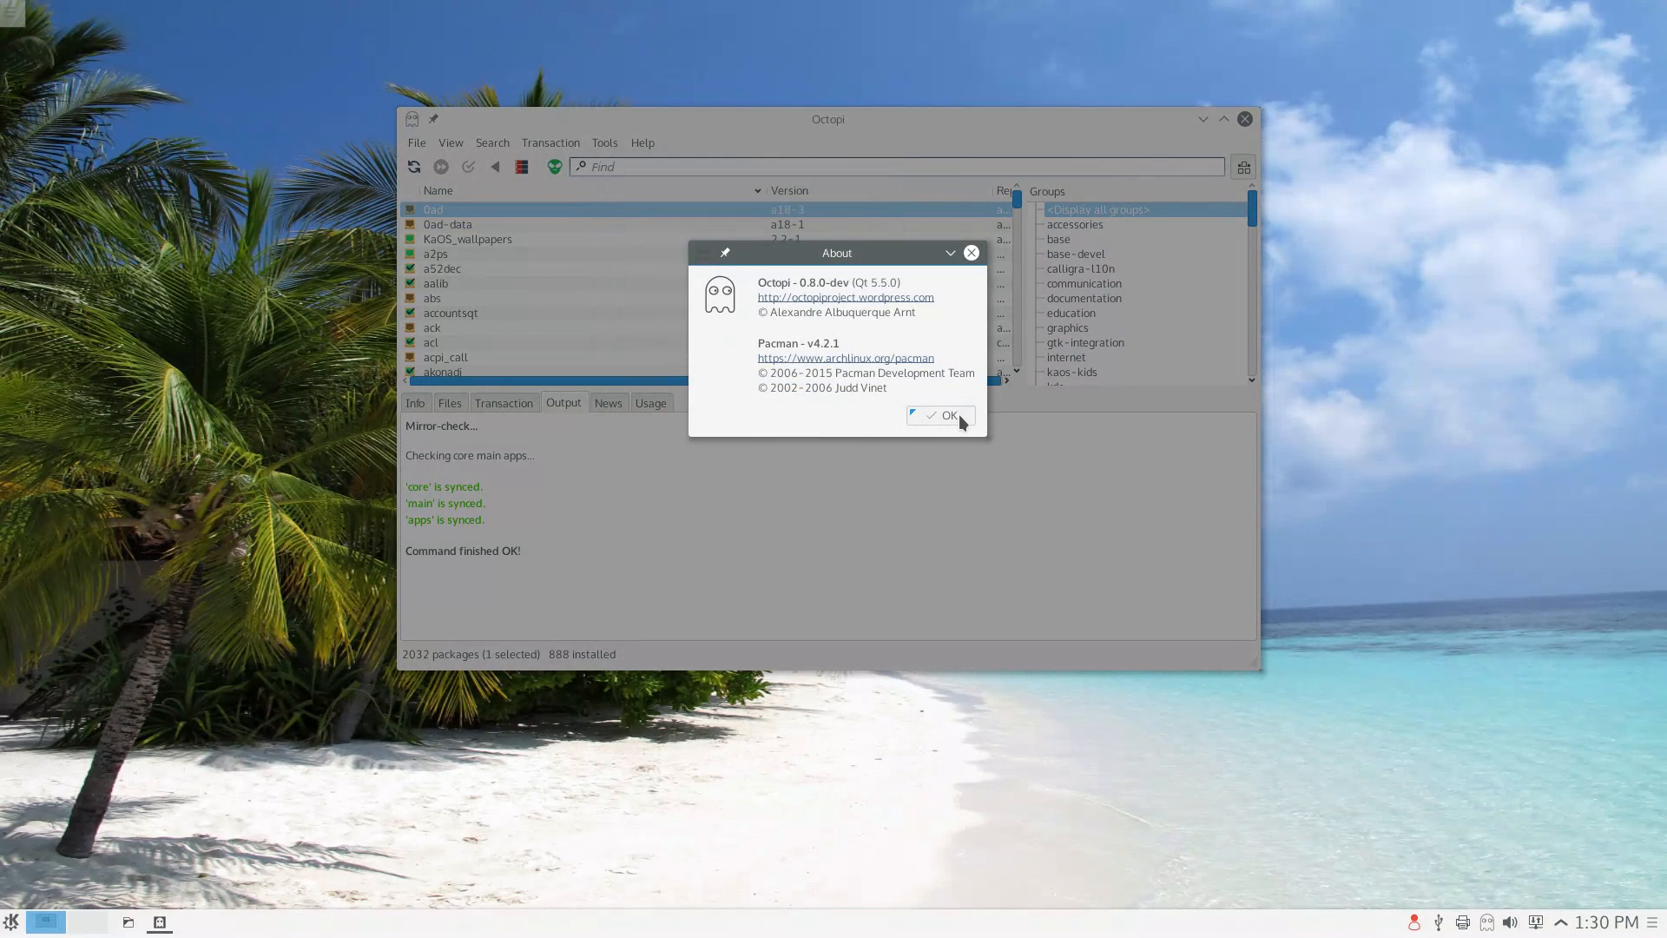
{"action": "mouse_move", "coordinate": [870, 302]}
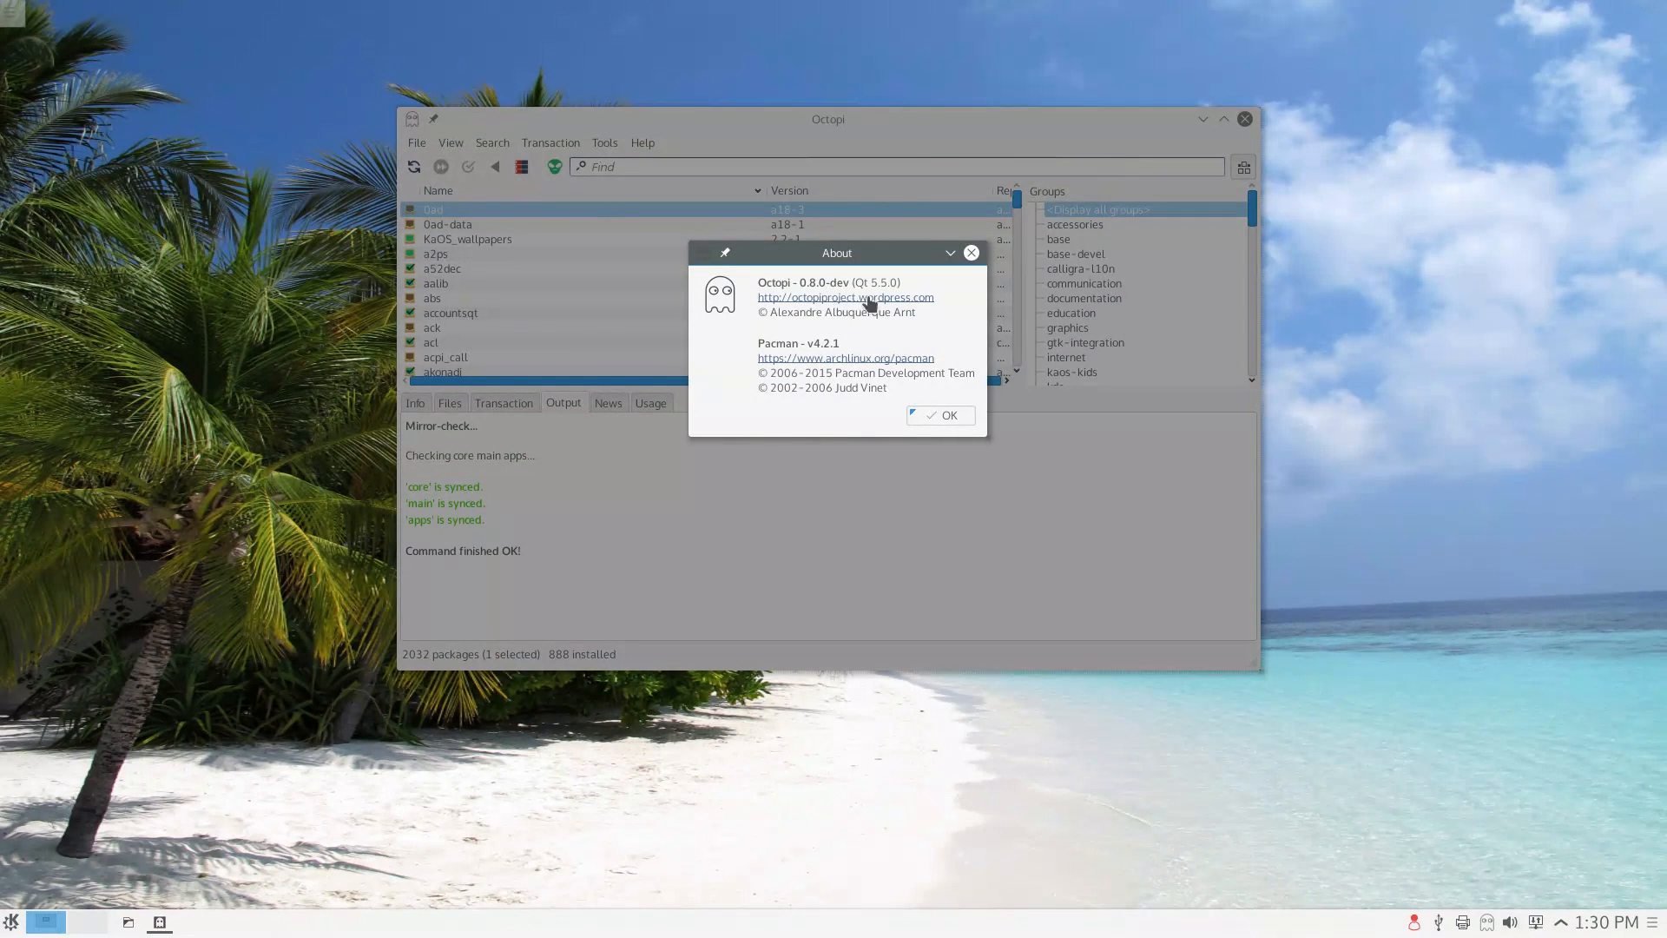
{"action": "left_click", "coordinate": [940, 415]}
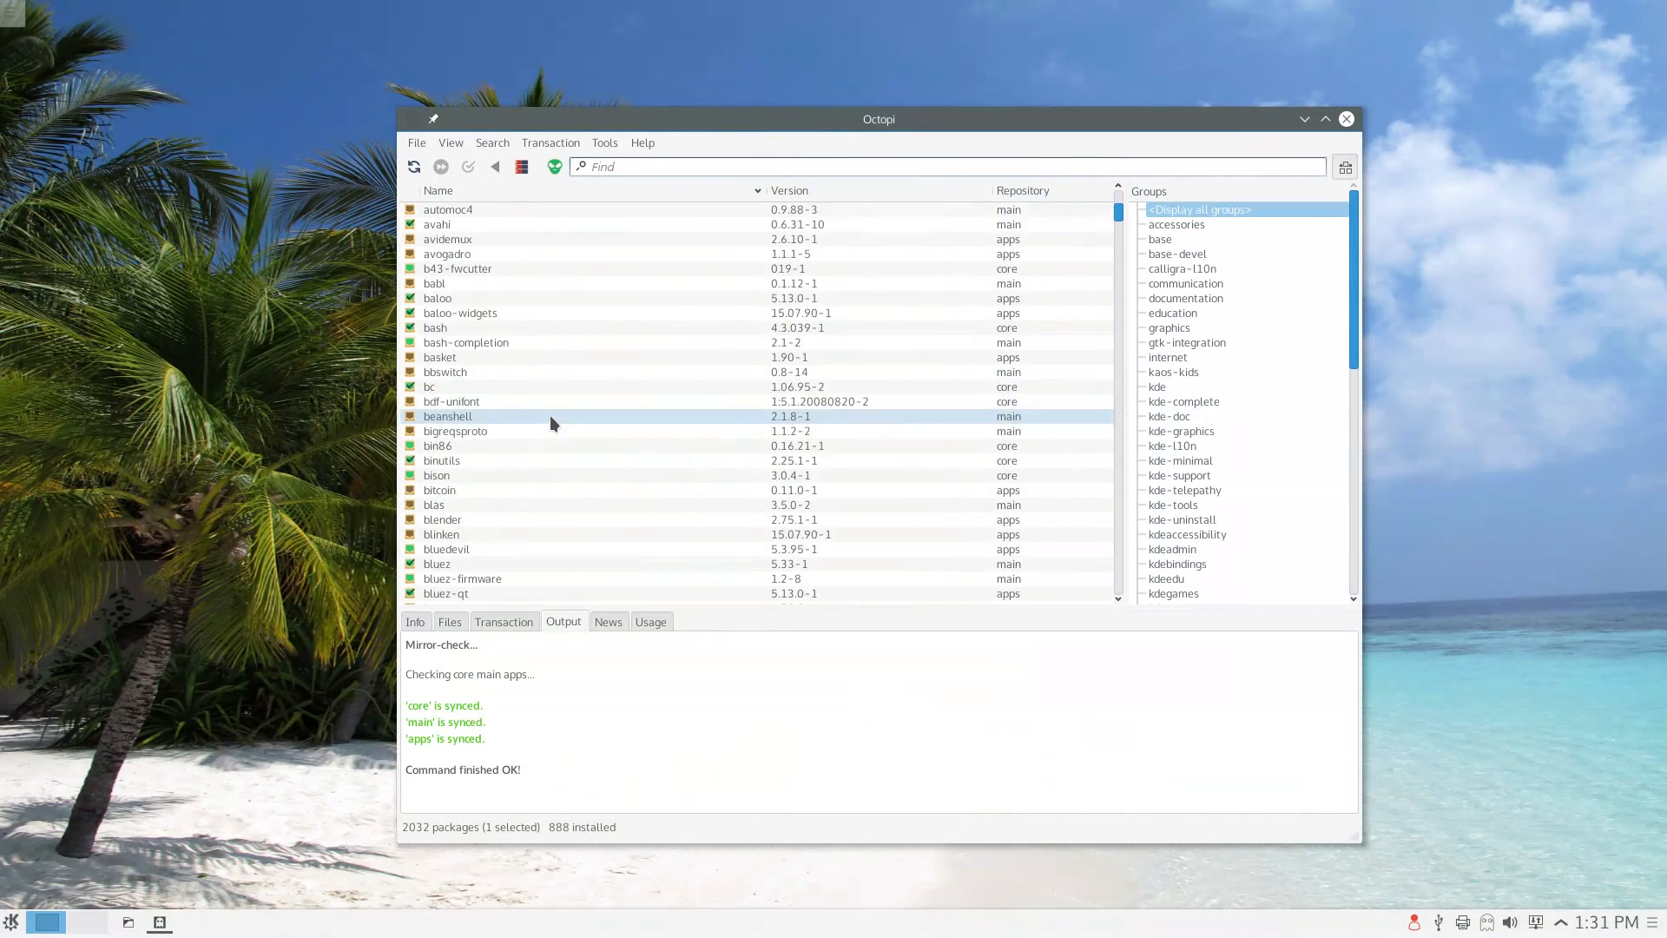
Search Octopi packages for firefox, gparted, gtk and gimp (2.8.14-3, apps repo, not installed).
{"action": "type", "text": "firefox"}
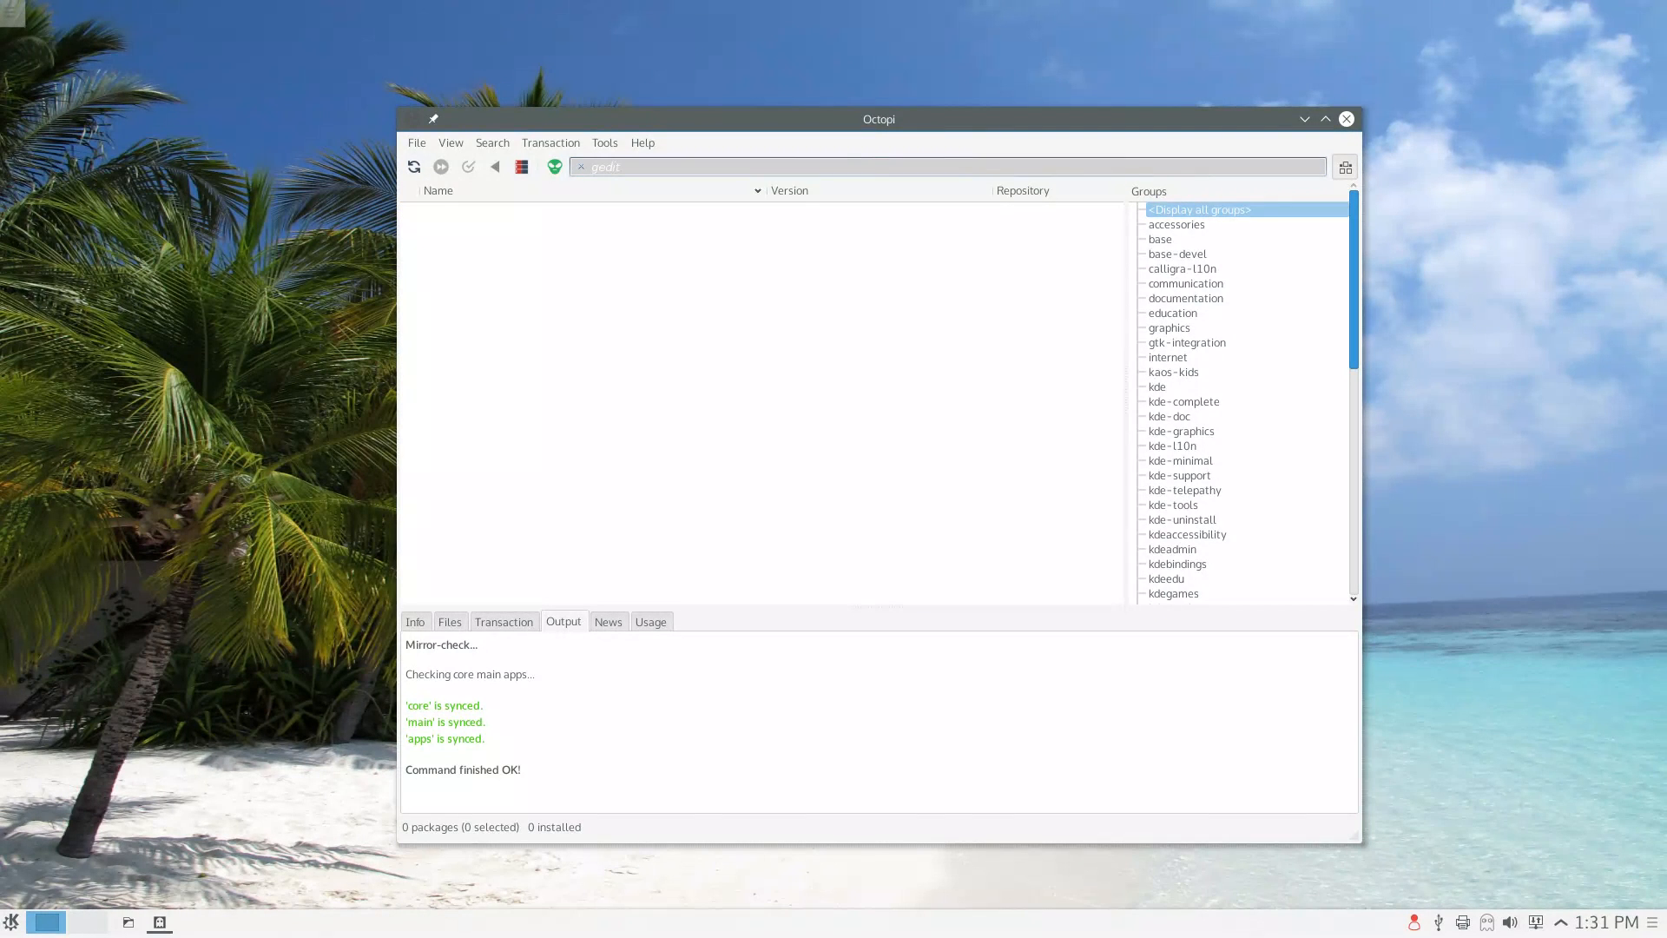
{"action": "type", "text": "gparted"}
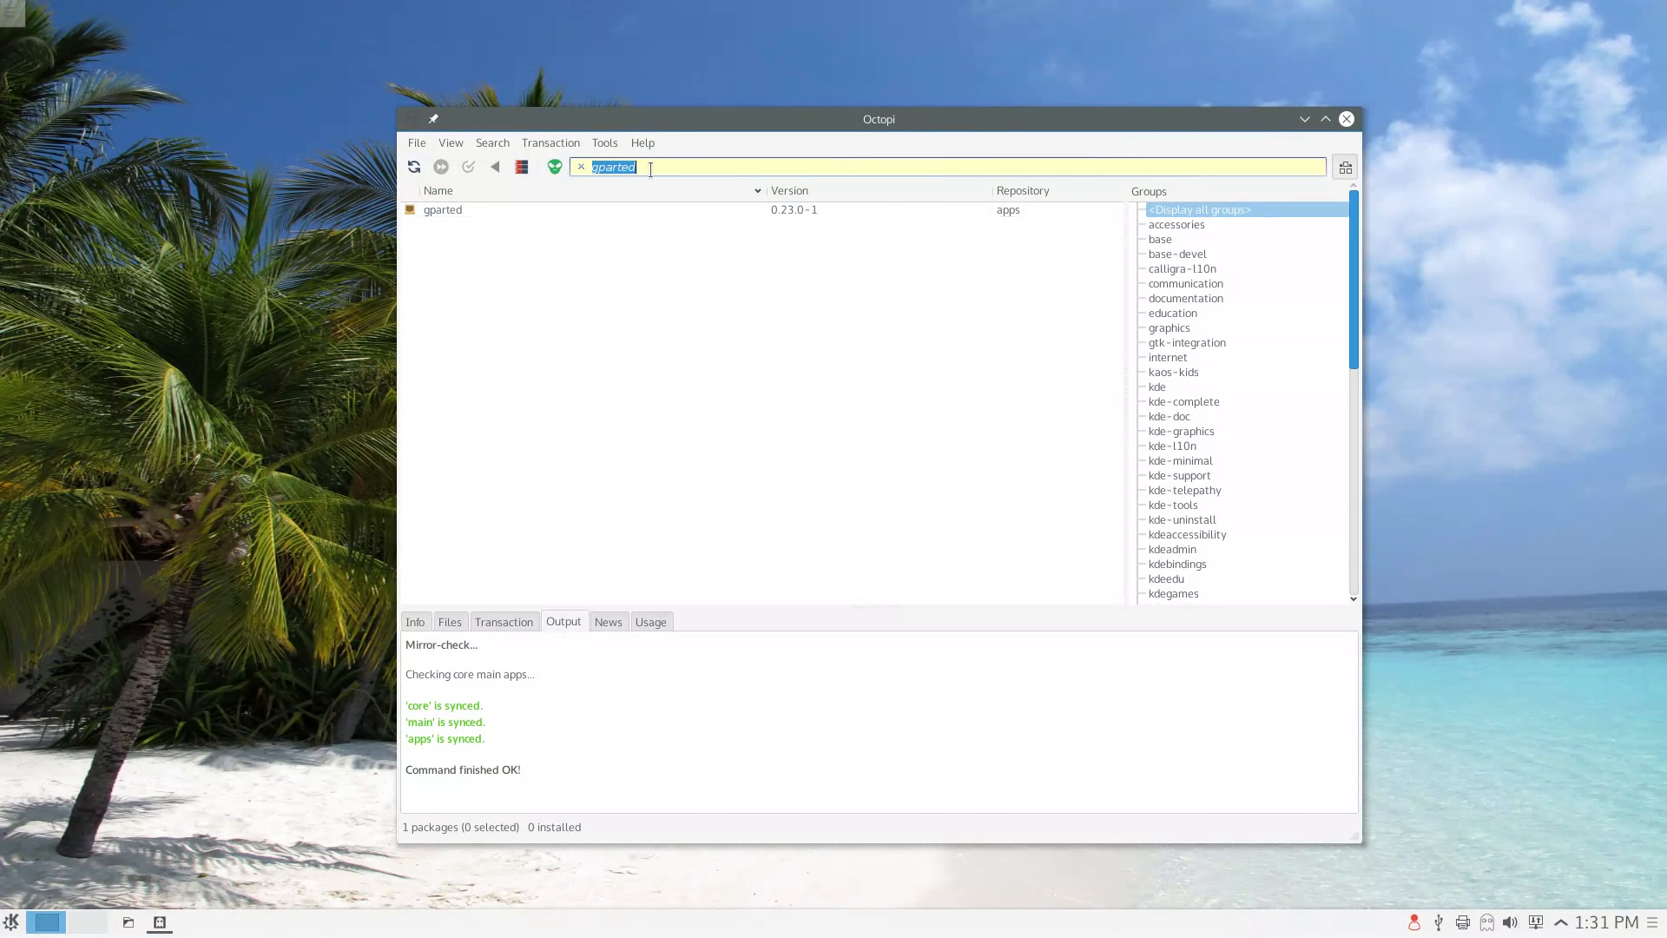
{"action": "type", "text": "gtk"}
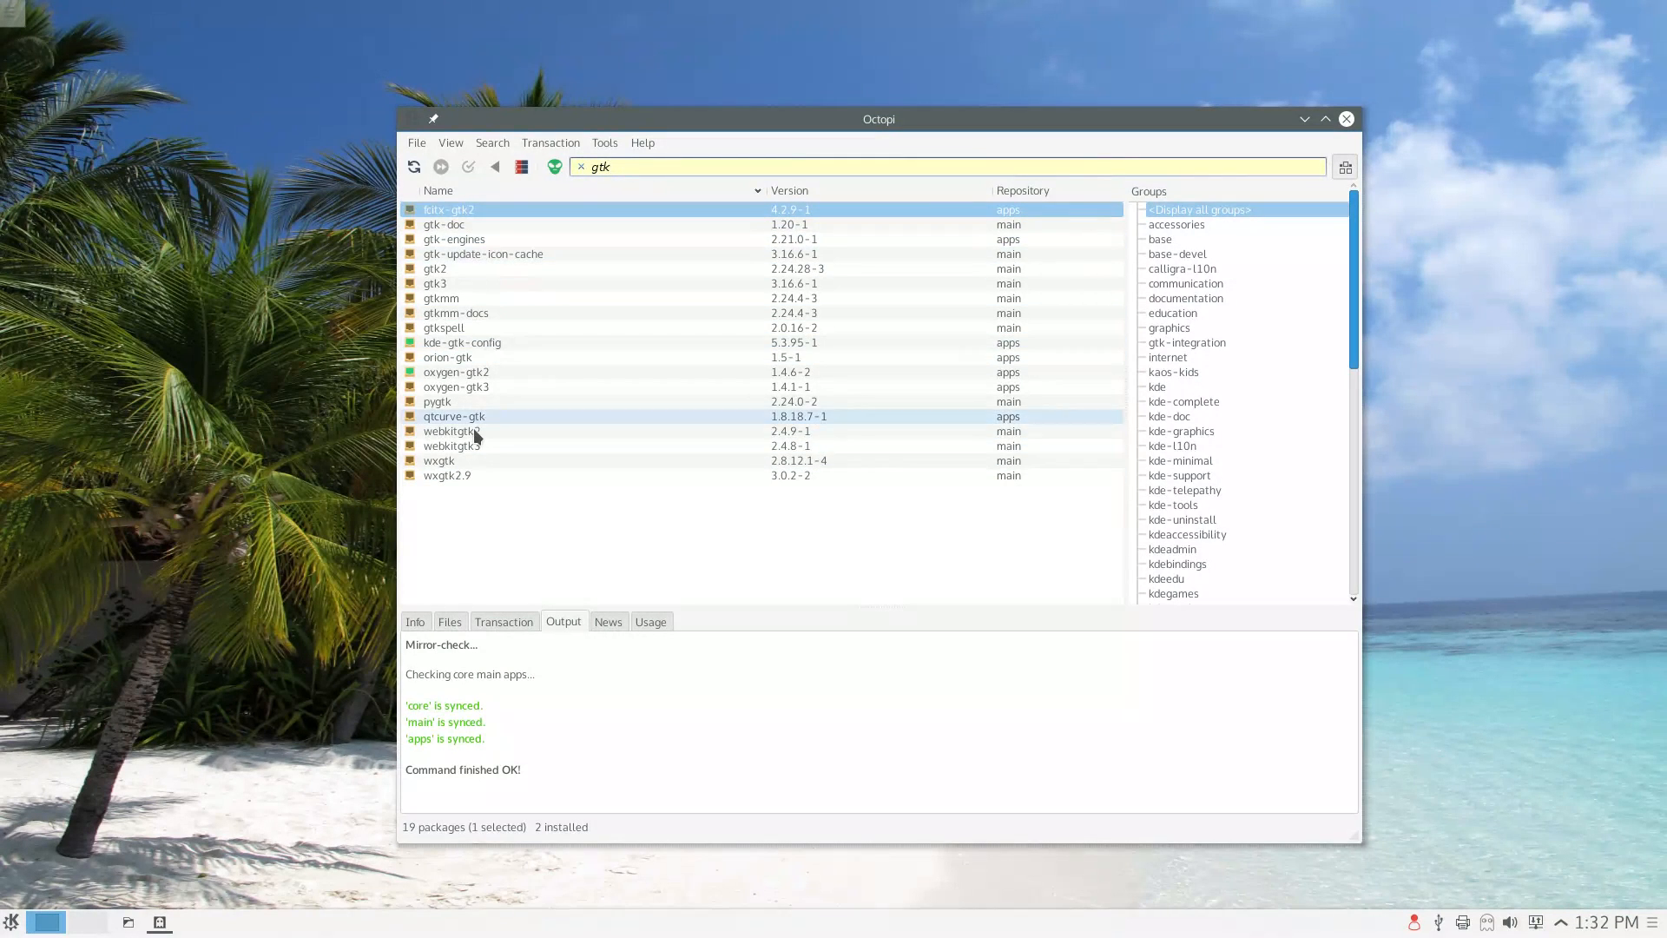
{"action": "type", "text": "gimp"}
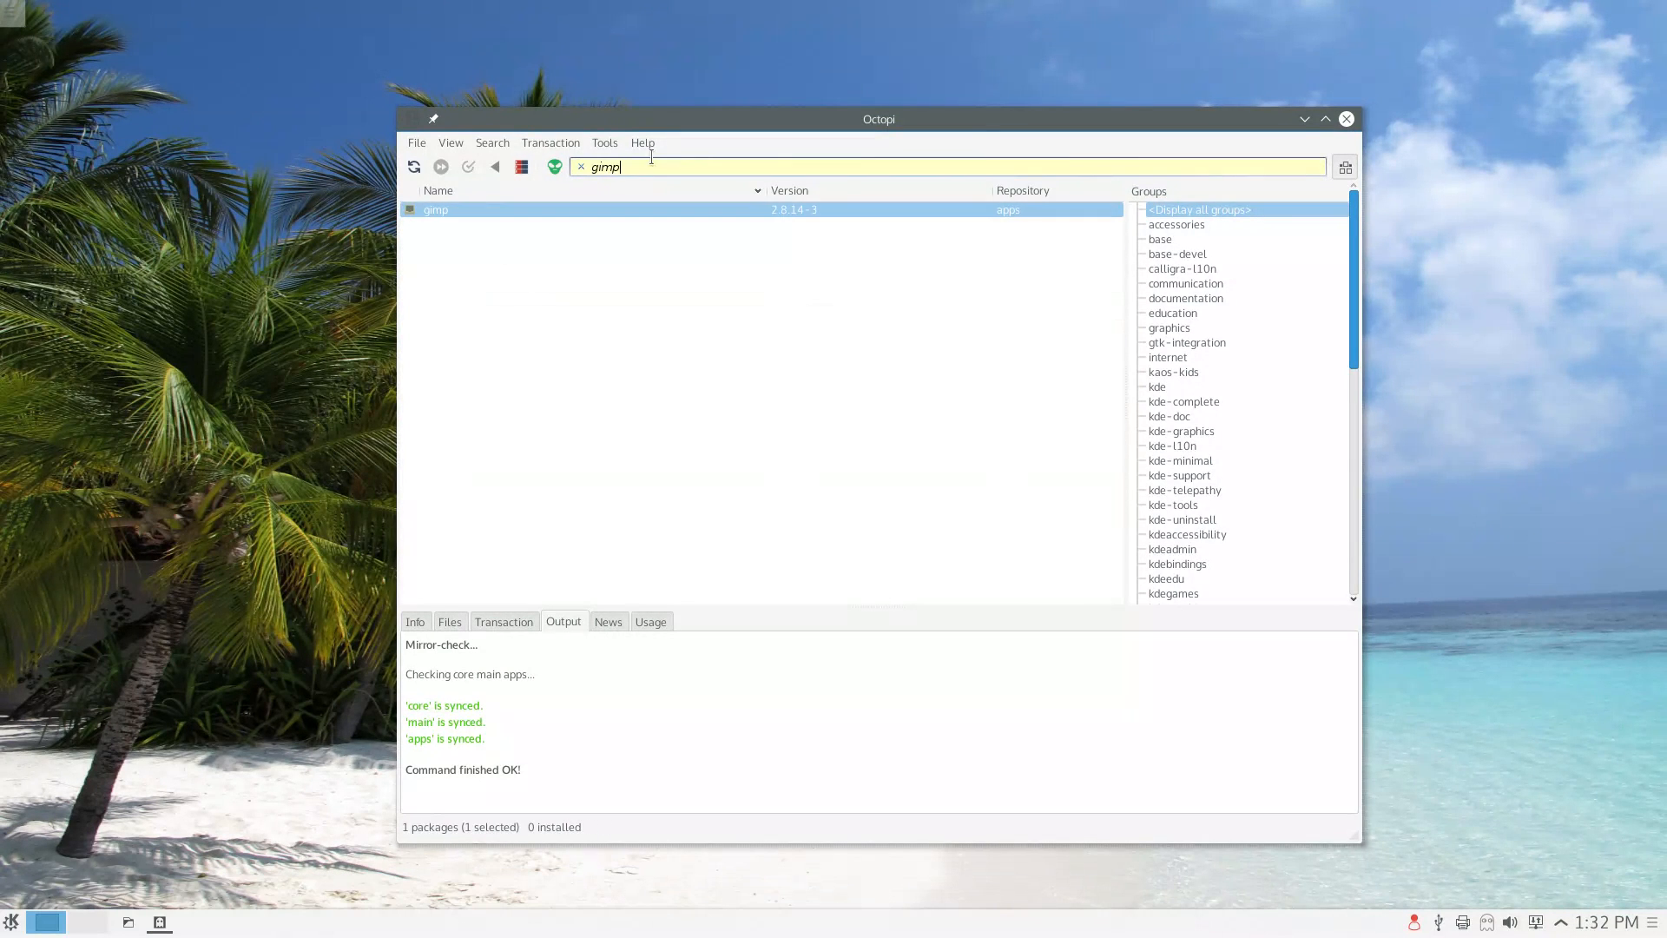
{"action": "left_click", "coordinate": [580, 167]}
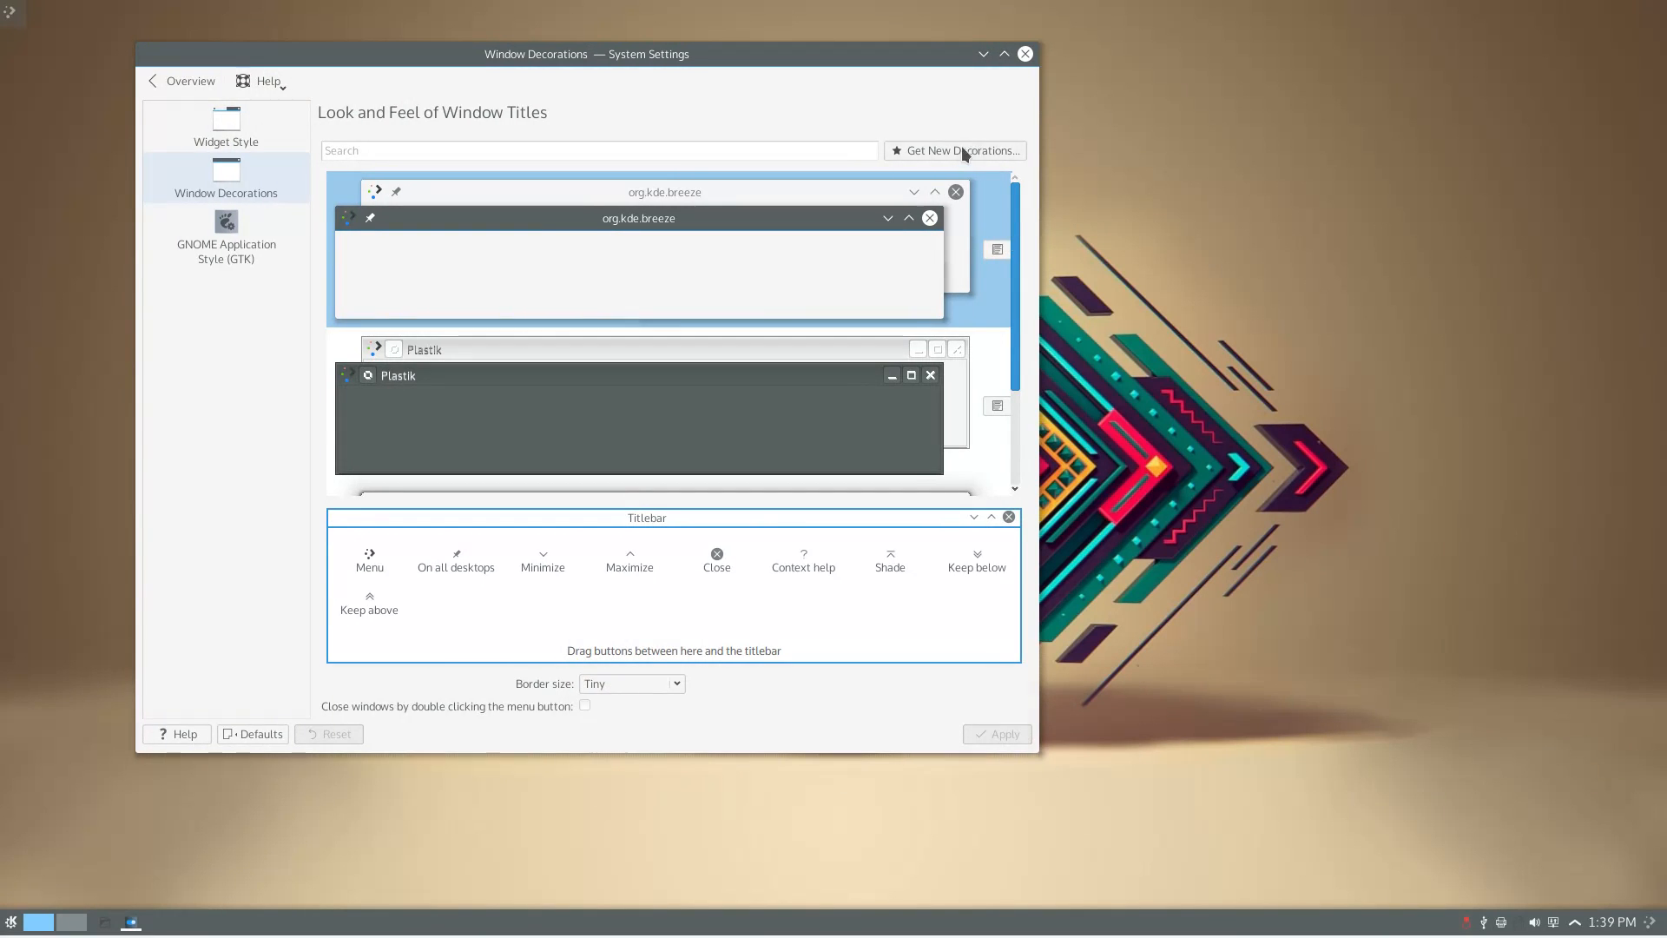
Visit the Autostart, Login Screen (SDDM) and Icons settings pages.
{"action": "left_click", "coordinate": [962, 149]}
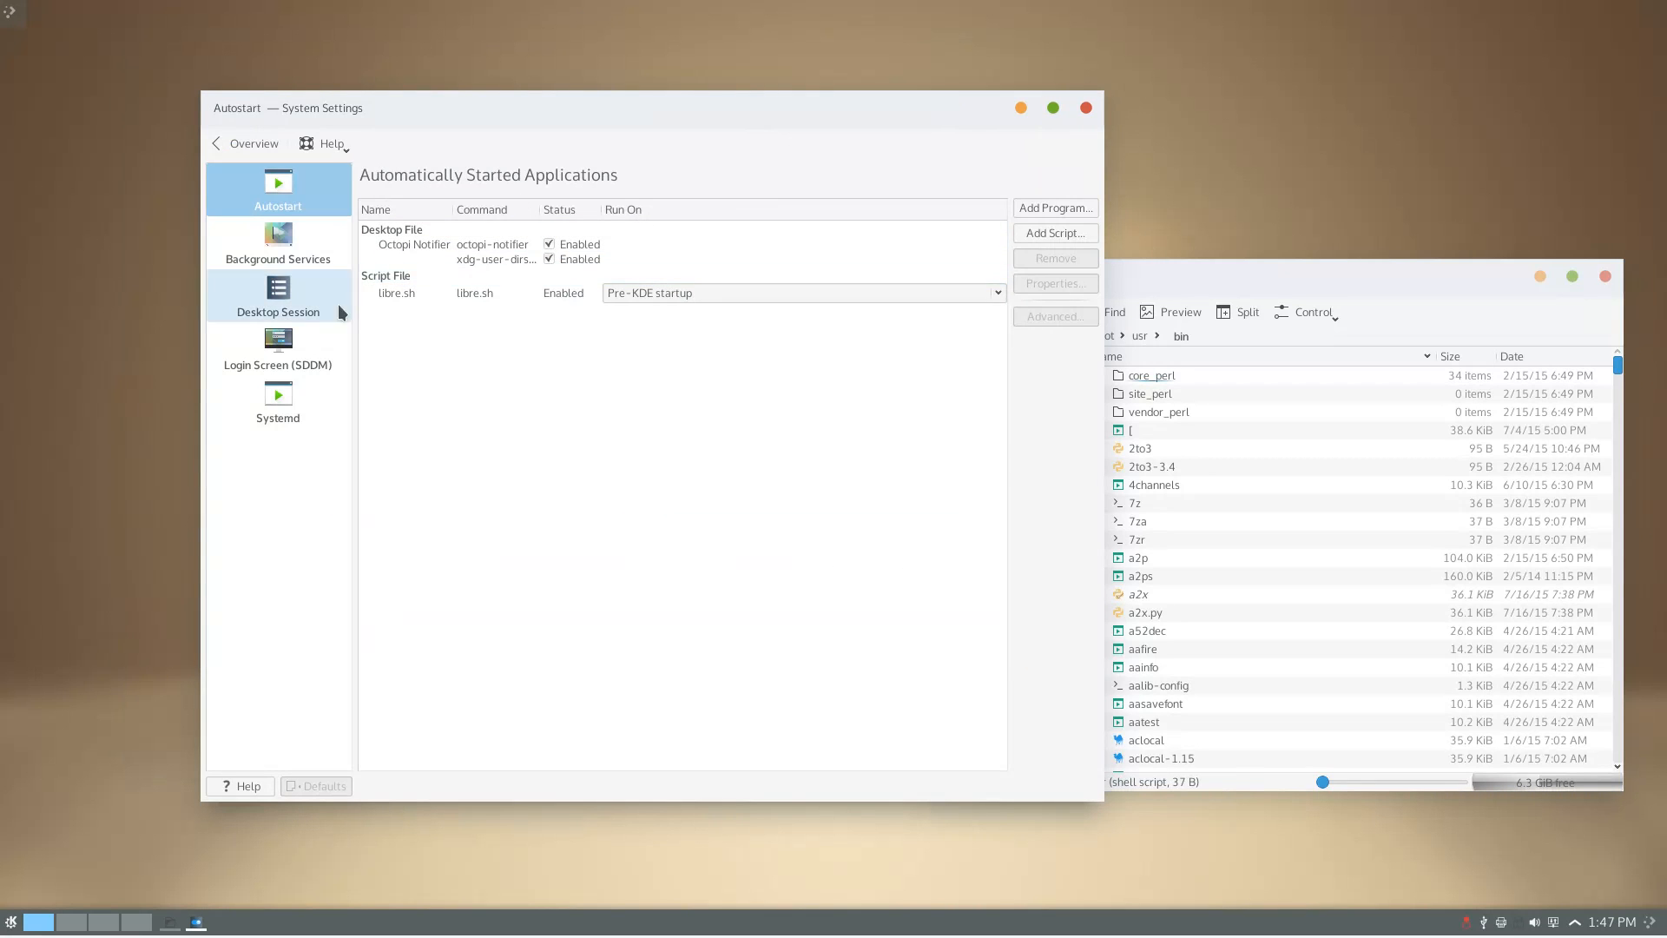
{"action": "left_click", "coordinate": [278, 347]}
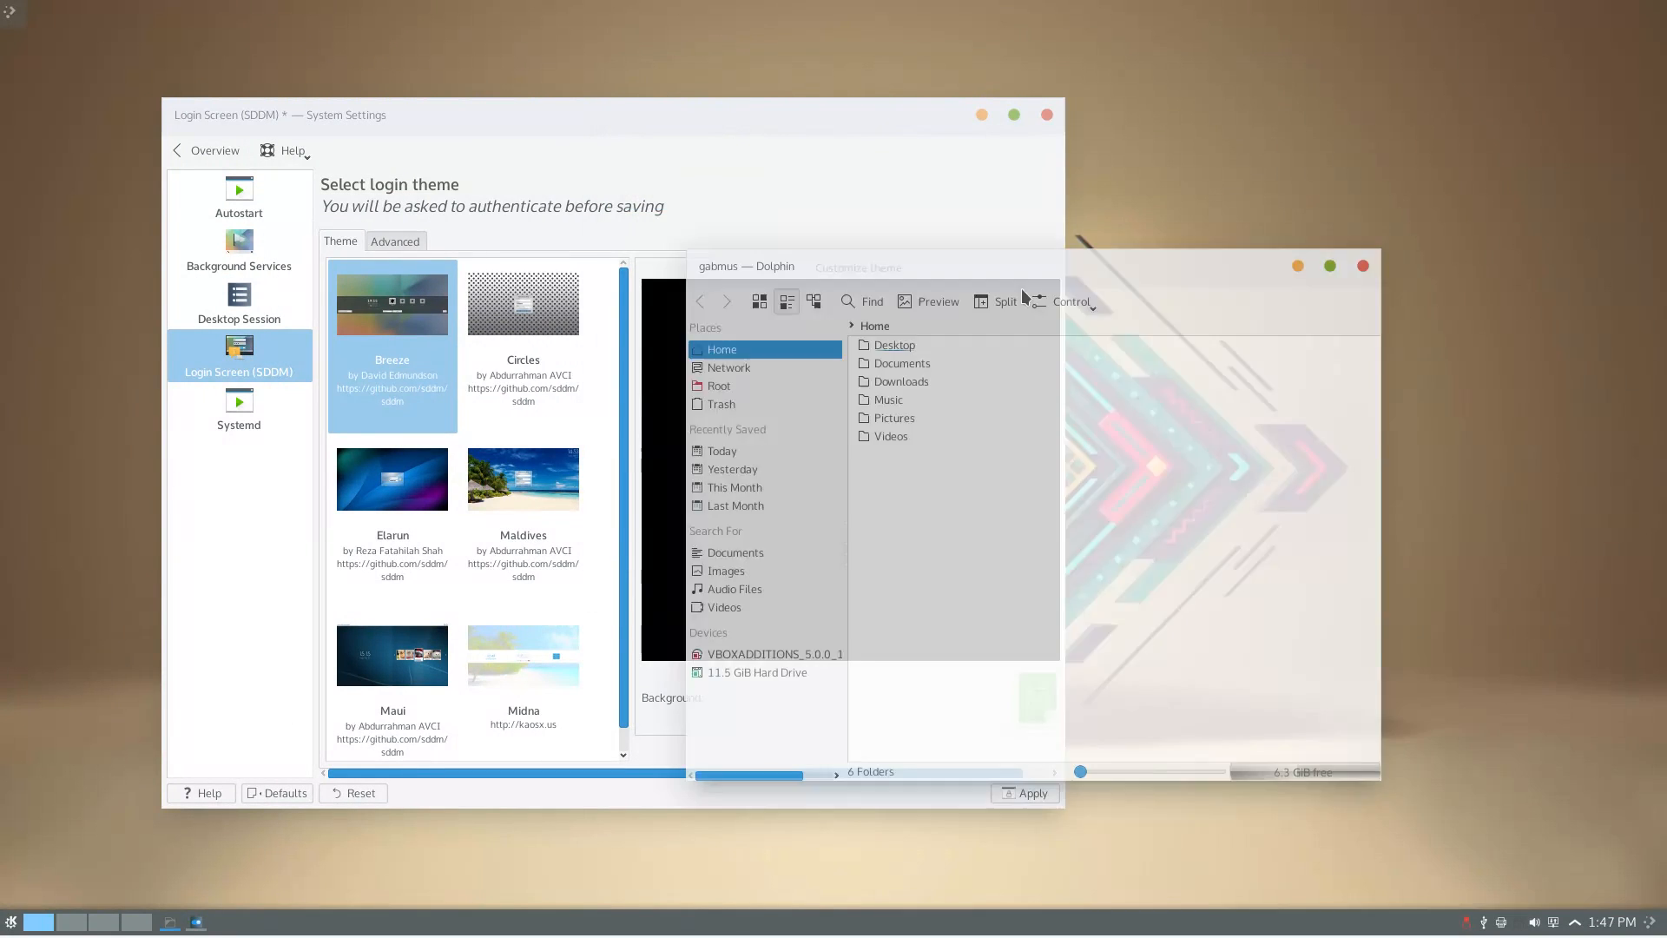
{"action": "left_click", "coordinate": [239, 408]}
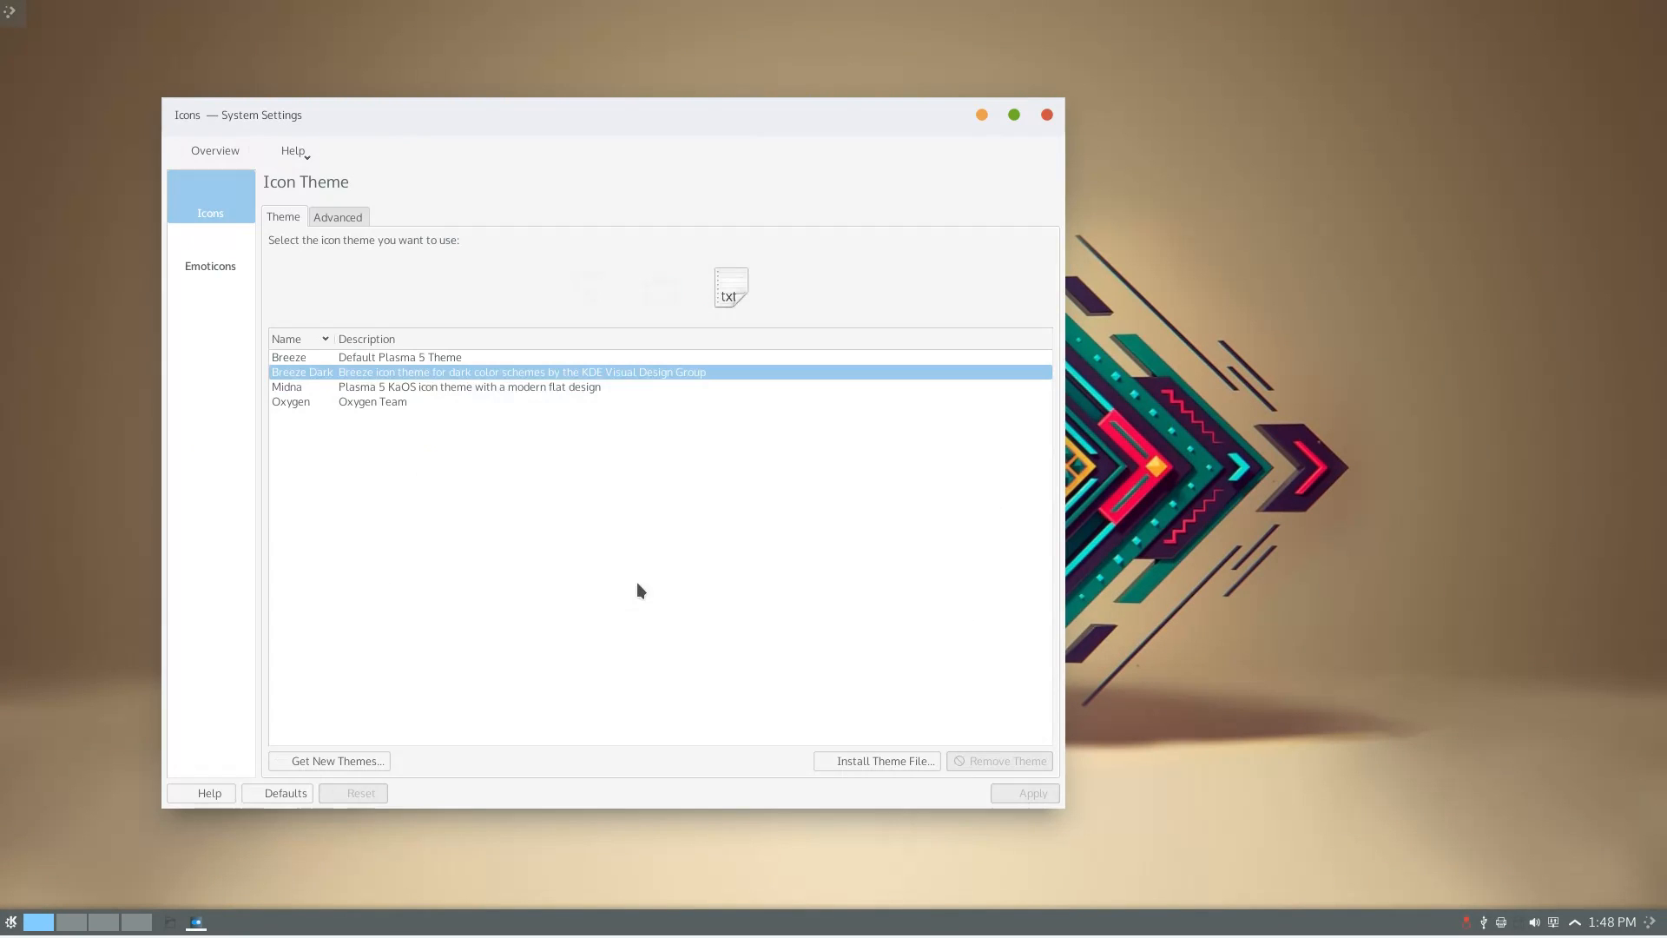
Look at downloadable icon themes, then show Window Decorations listing Breeze and Evolvere Light Pure.
{"action": "left_click", "coordinate": [1033, 792]}
{"action": "type", "text": "numix"}
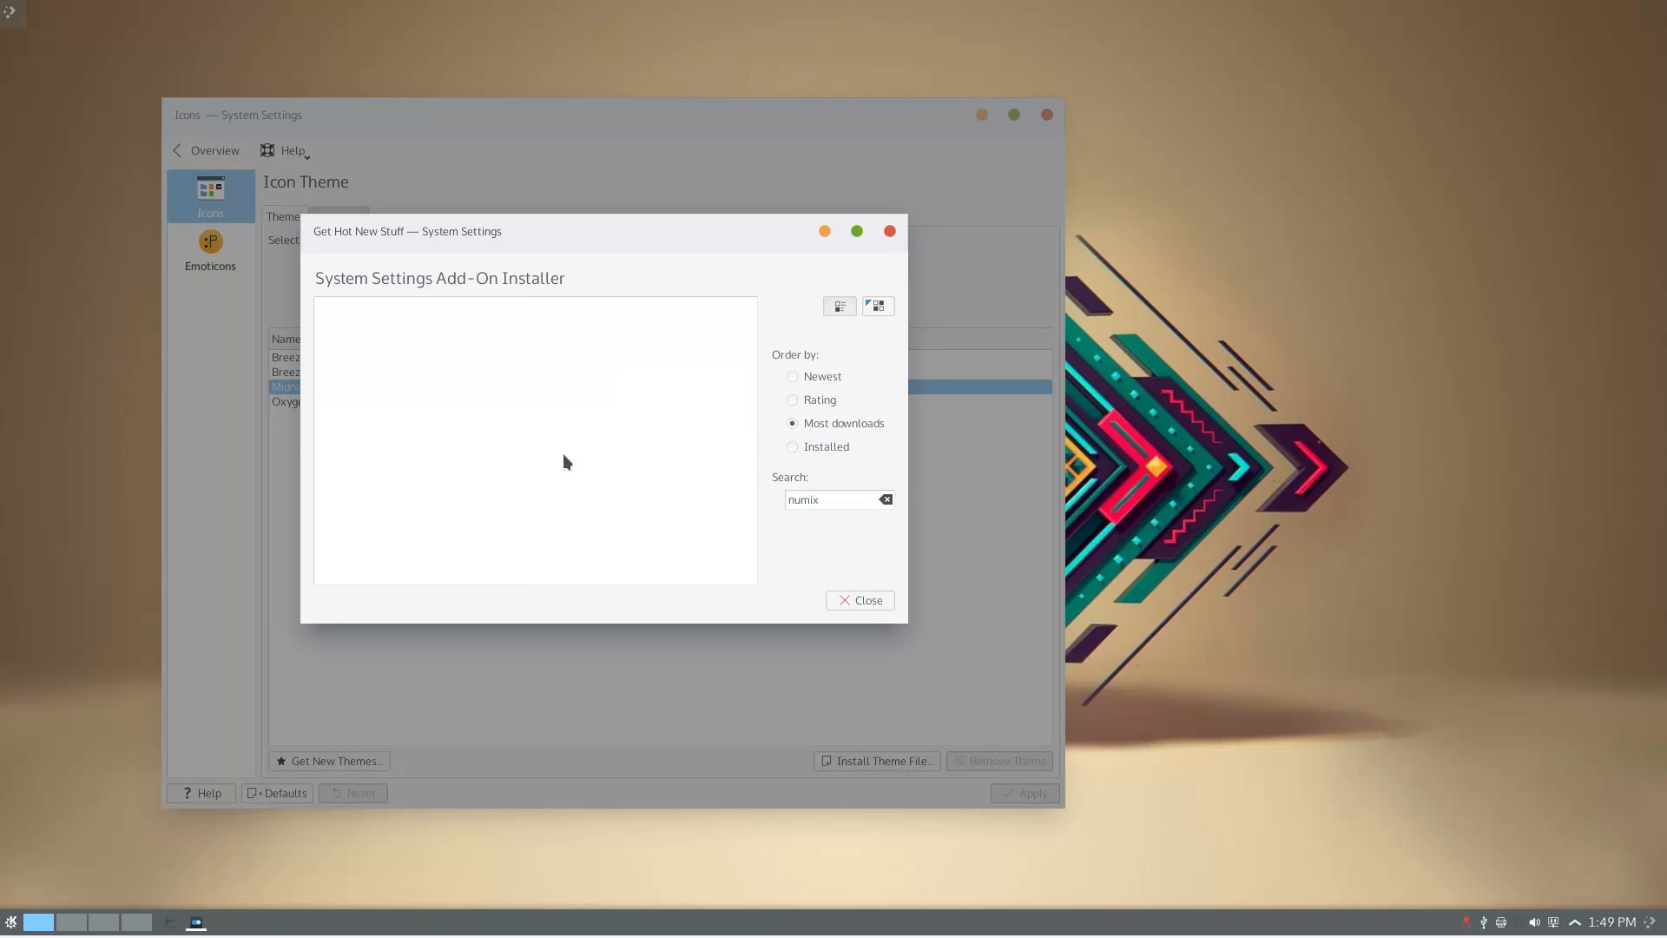
{"action": "left_click", "coordinate": [859, 599]}
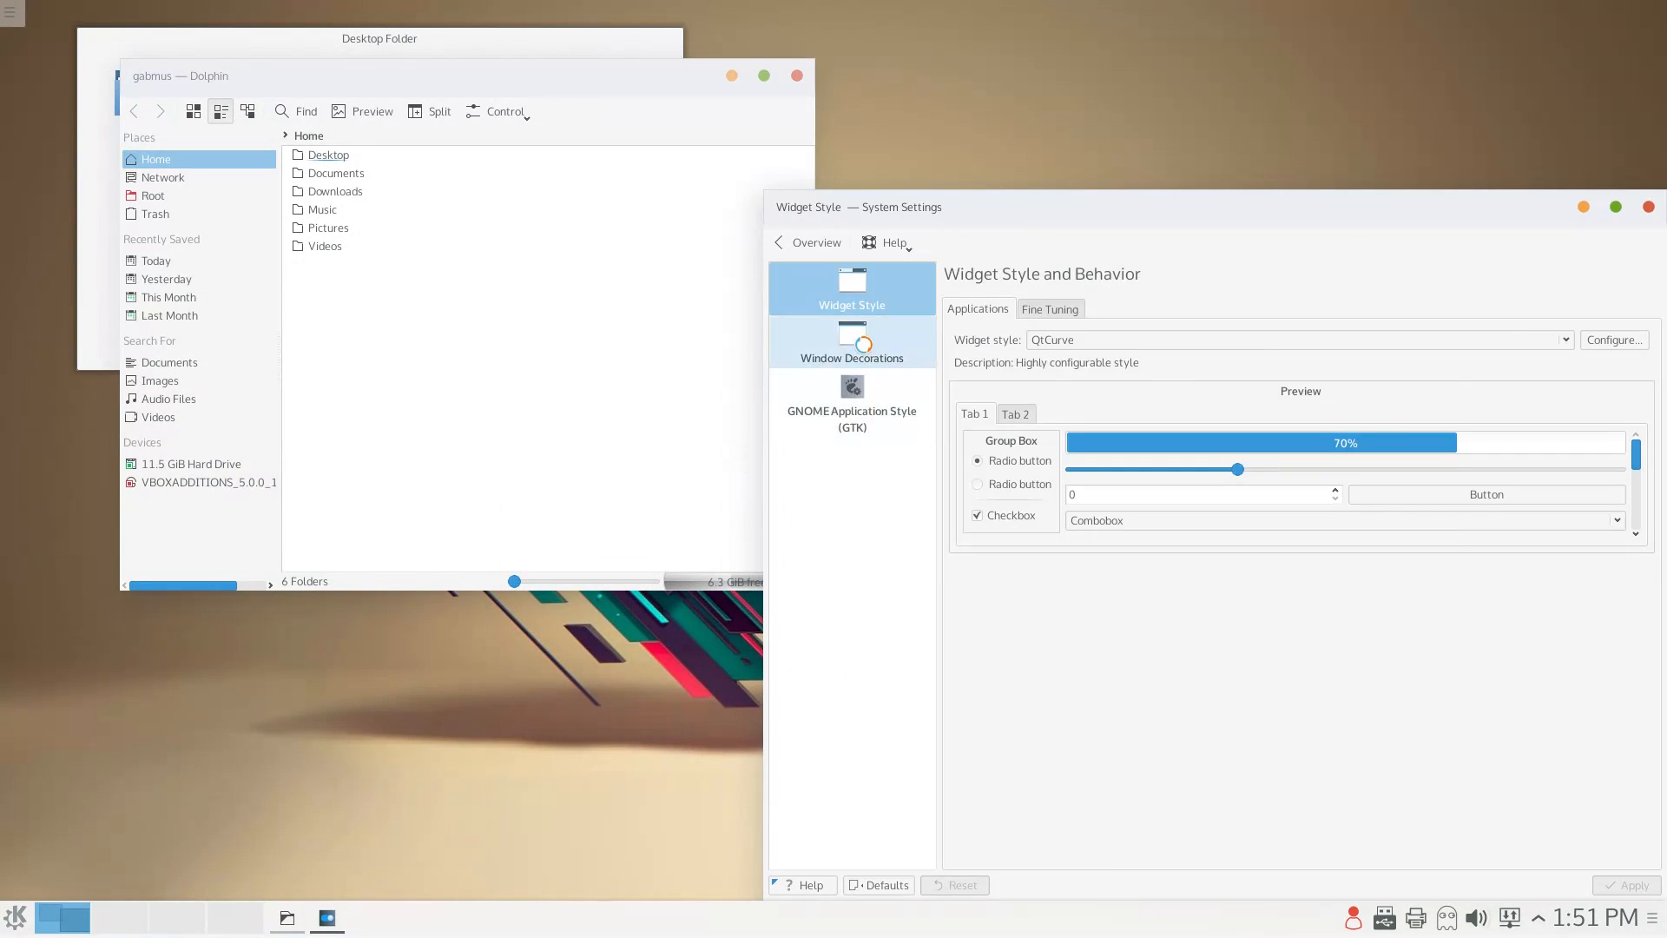
{"action": "left_click", "coordinate": [850, 337]}
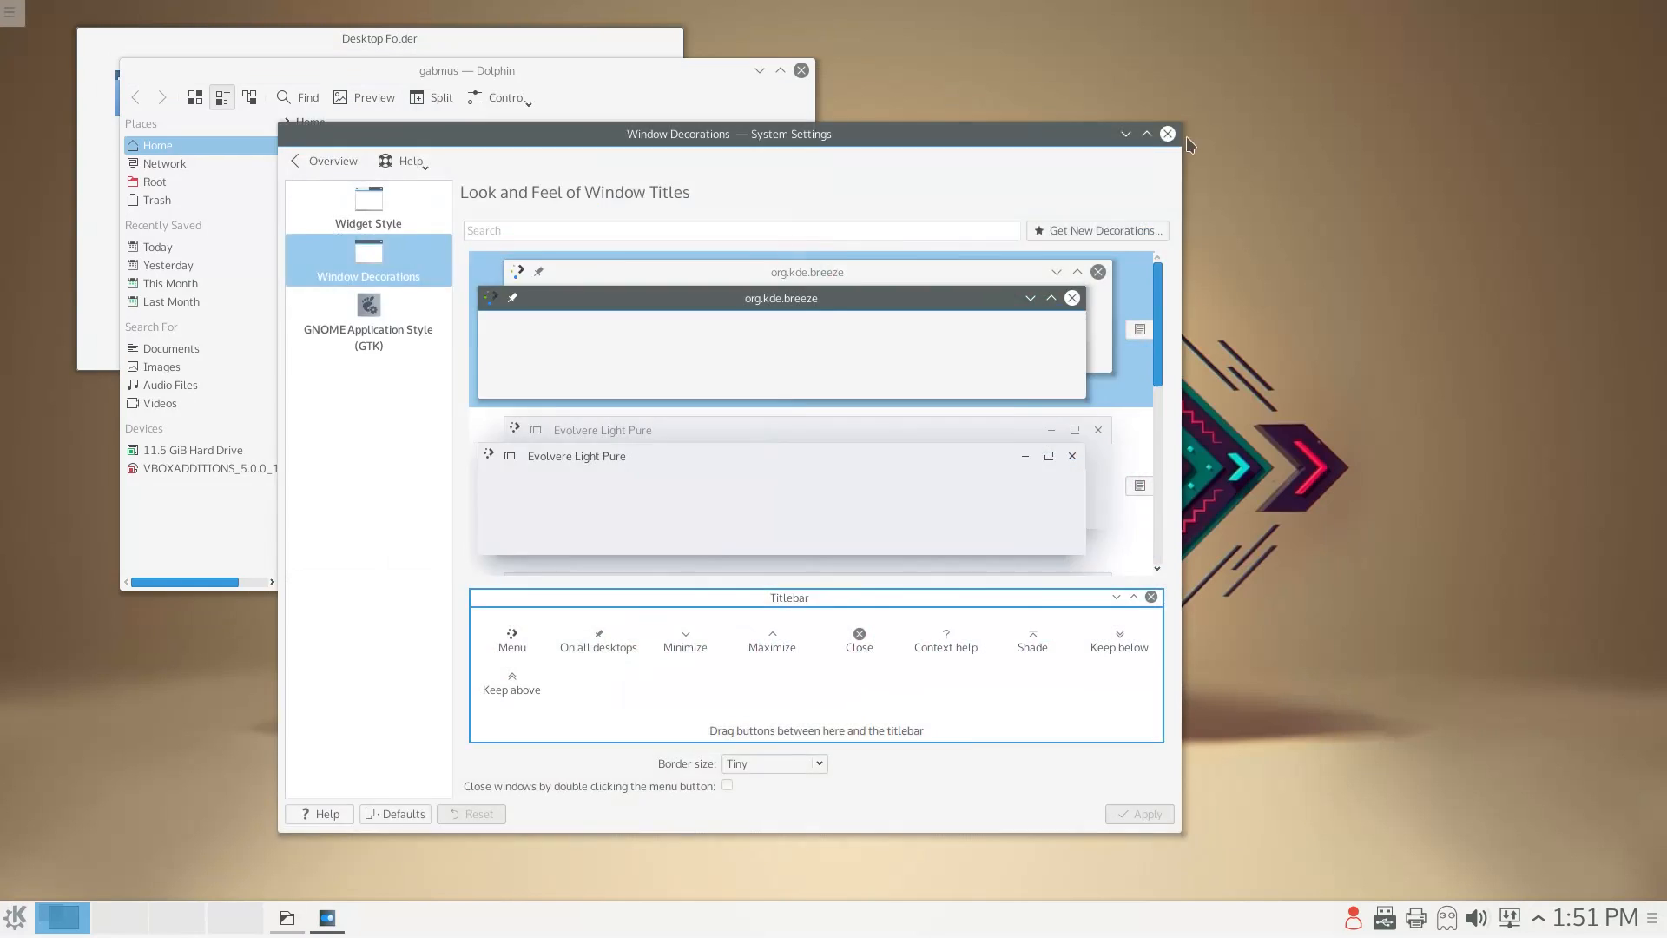